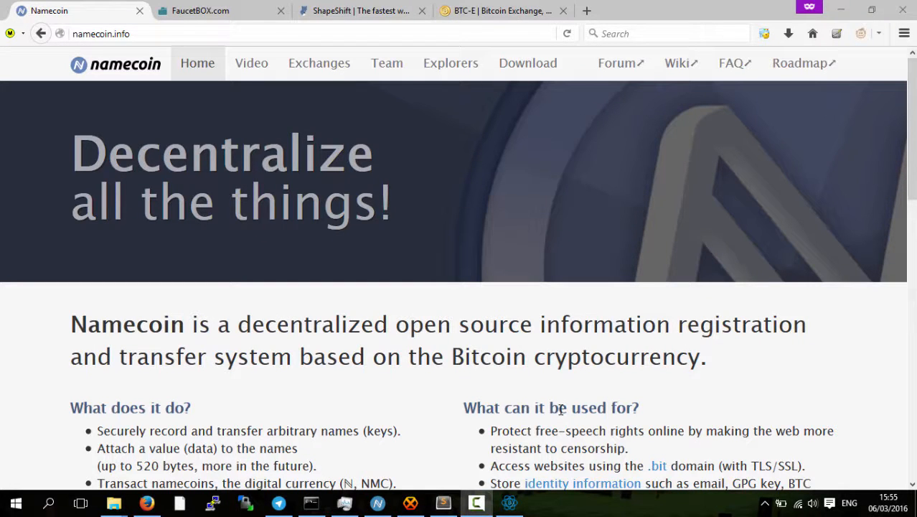
mouse_move(464, 425)
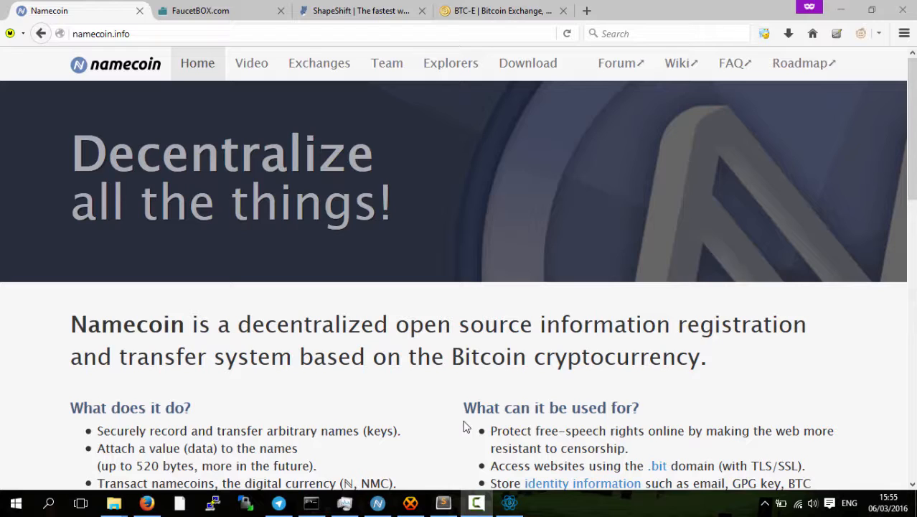
mouse_move(460, 425)
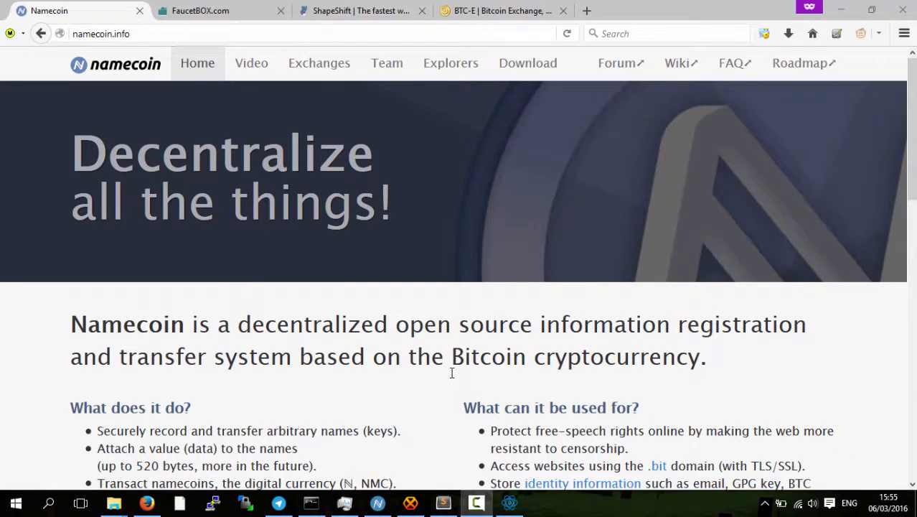
Show the Namecoin Core overview with the NMC balance and four recent transactions, highlighting the balance.
left_click(377, 502)
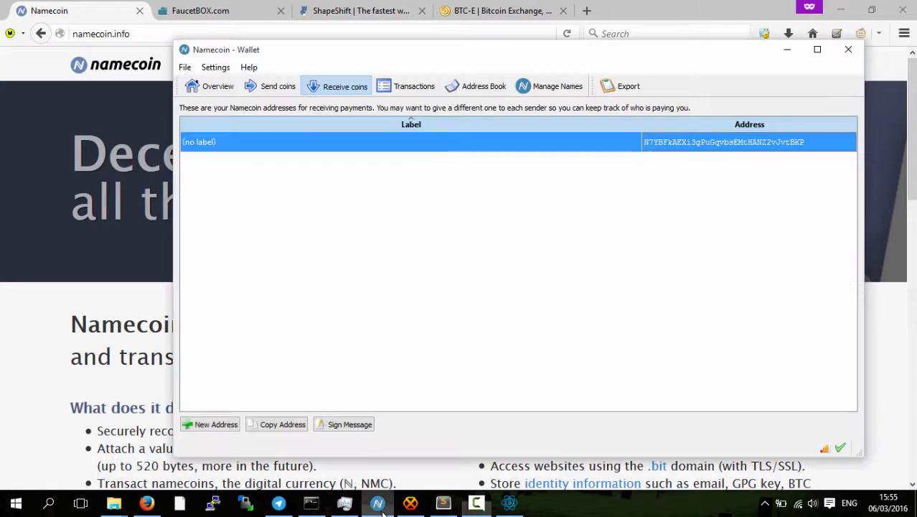
left_click(218, 86)
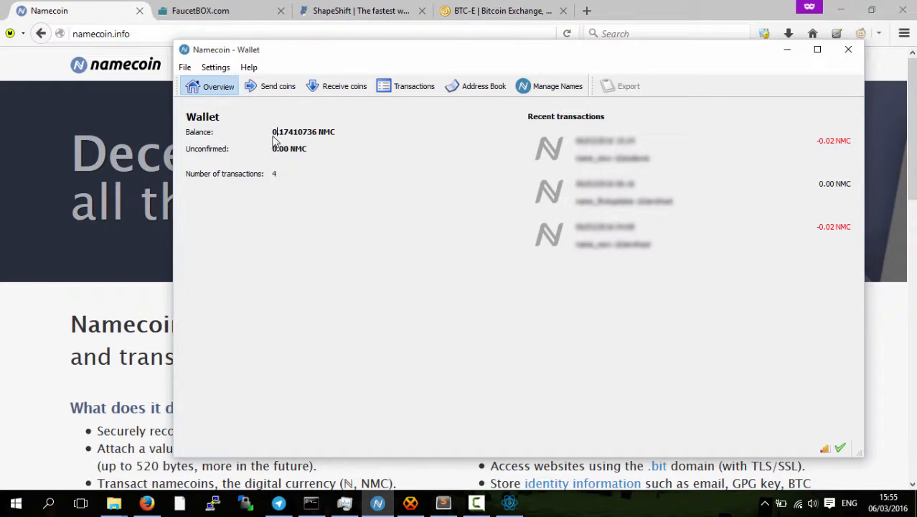
double_click(302, 132)
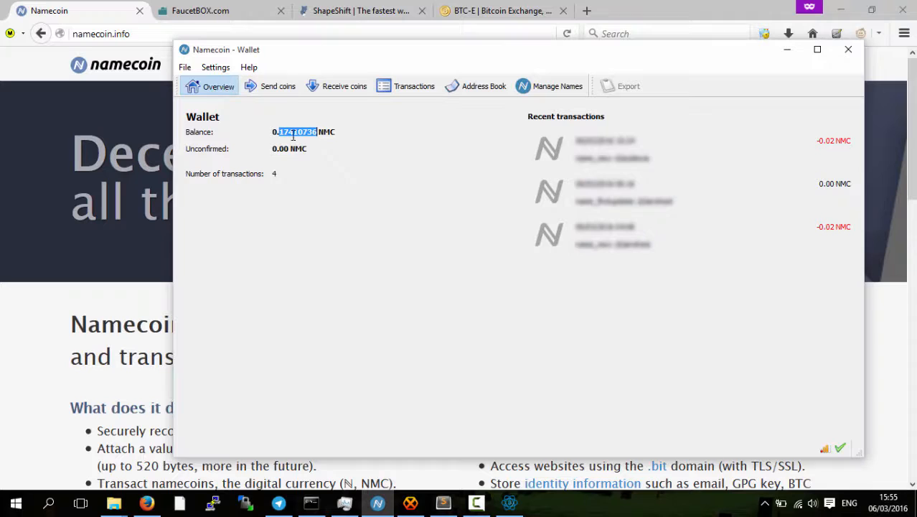
Minimize the wallet, return to the FaucetBOX site and start a new empty tab.
left_click(848, 48)
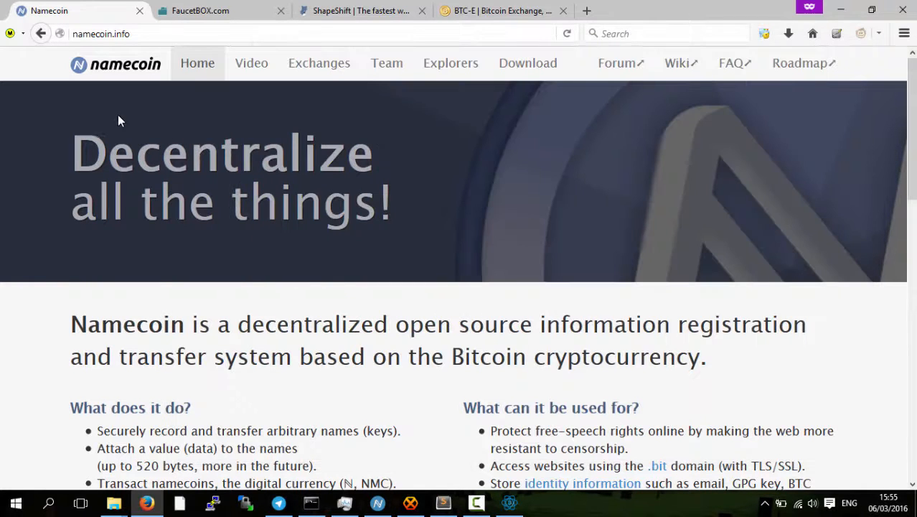
mouse_move(221, 115)
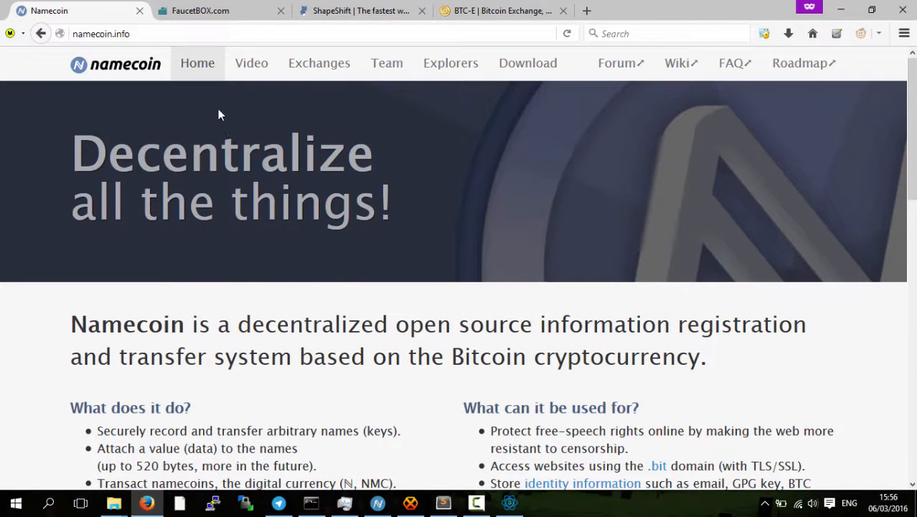
left_click(200, 11)
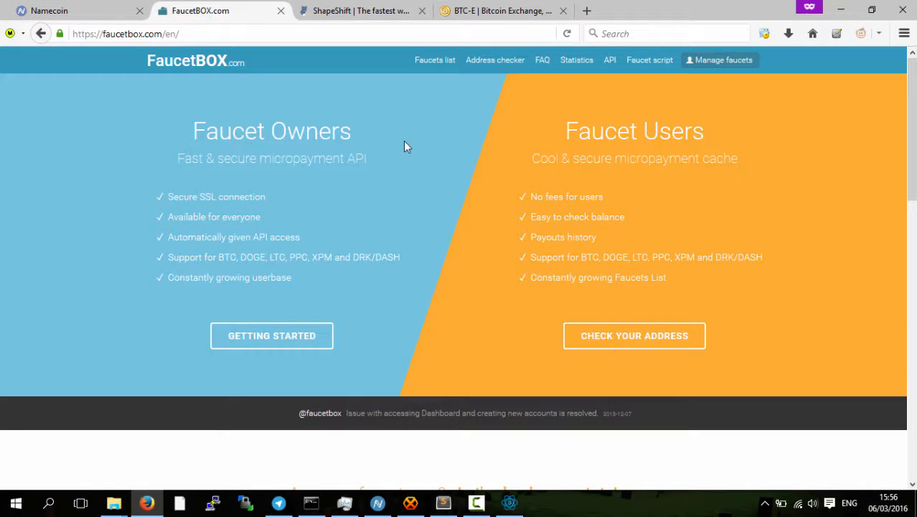
left_click(118, 34)
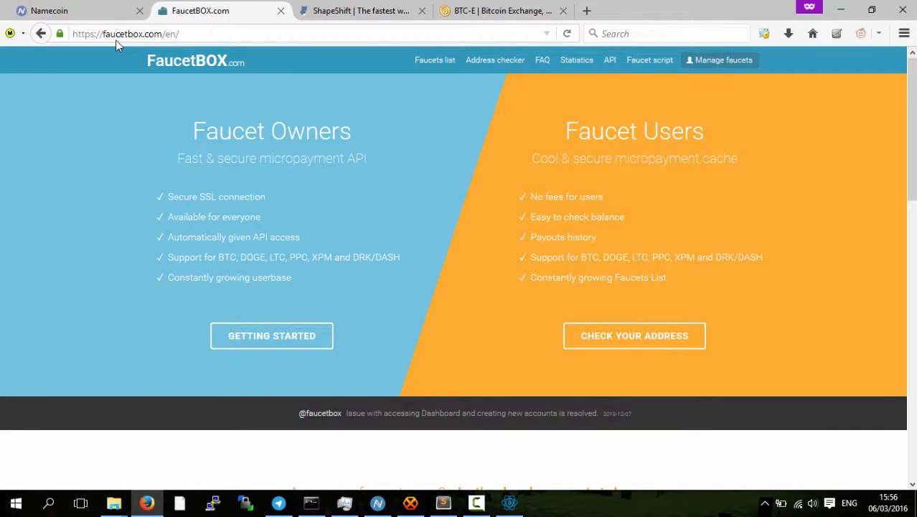
mouse_move(608, 290)
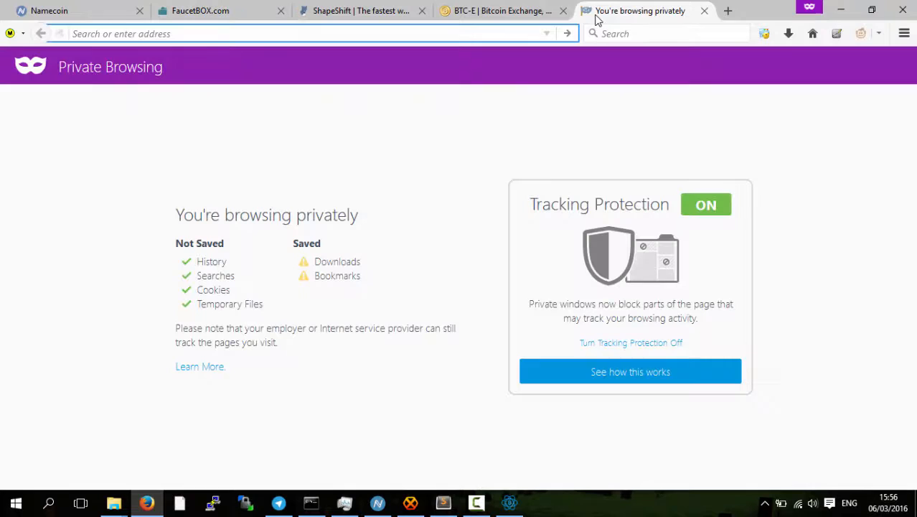
Find WarpWallet via a search for 'war', view its passphrase and email fields, then go back to FaucetBOX.
type("war")
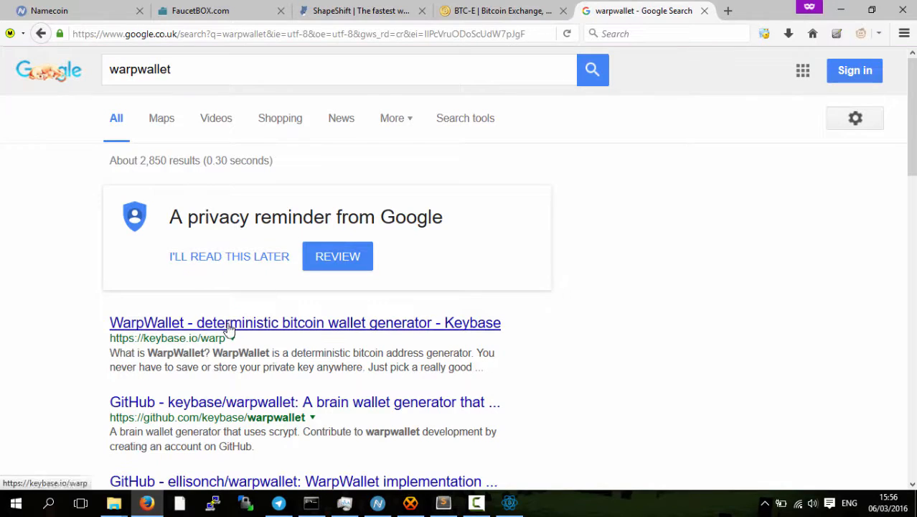
left_click(305, 321)
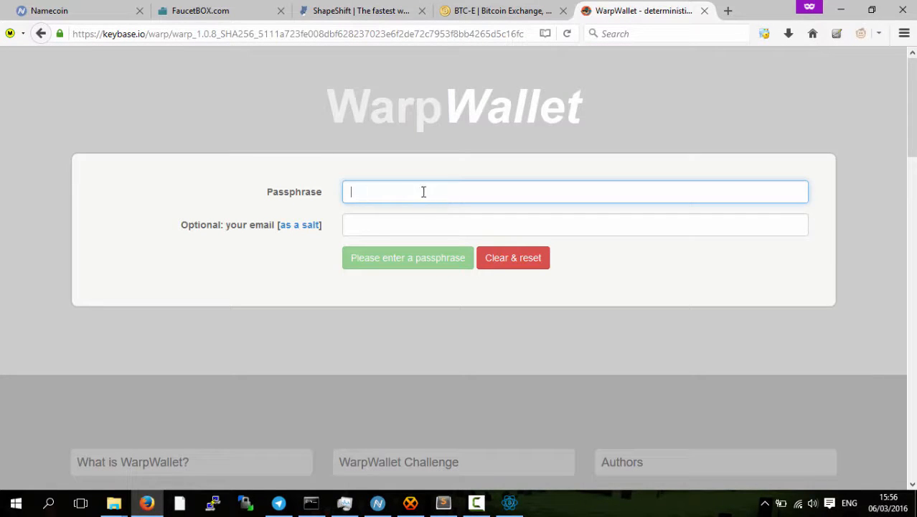
left_click(574, 224)
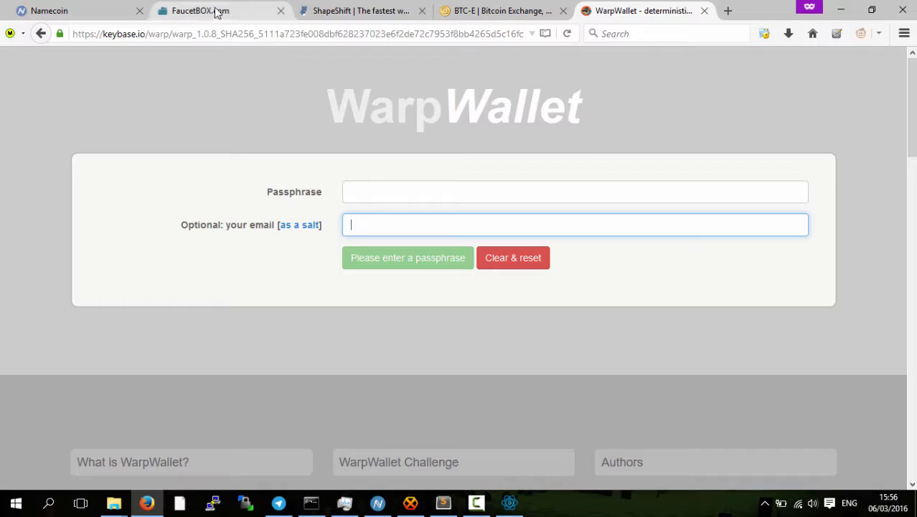
left_click(199, 12)
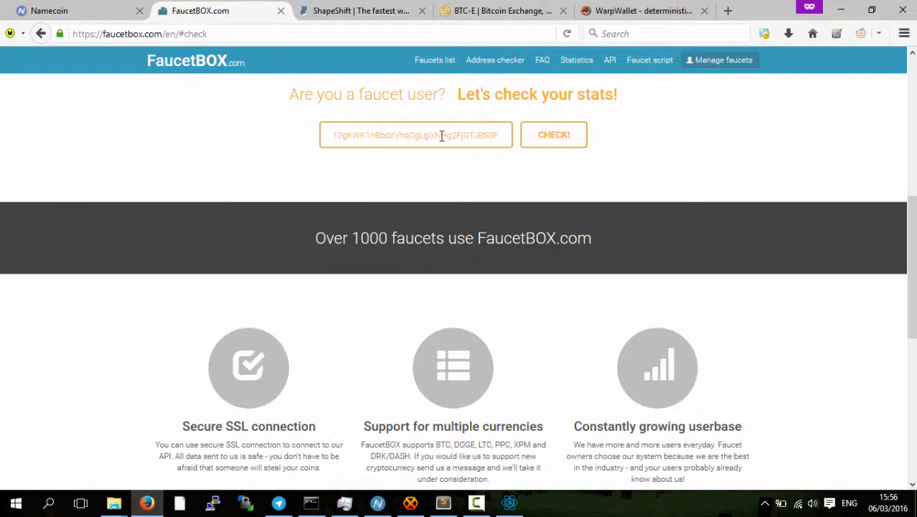
Check the address stats, showing 0.00033402 BTC total paid, and highlight that amount.
left_click(554, 135)
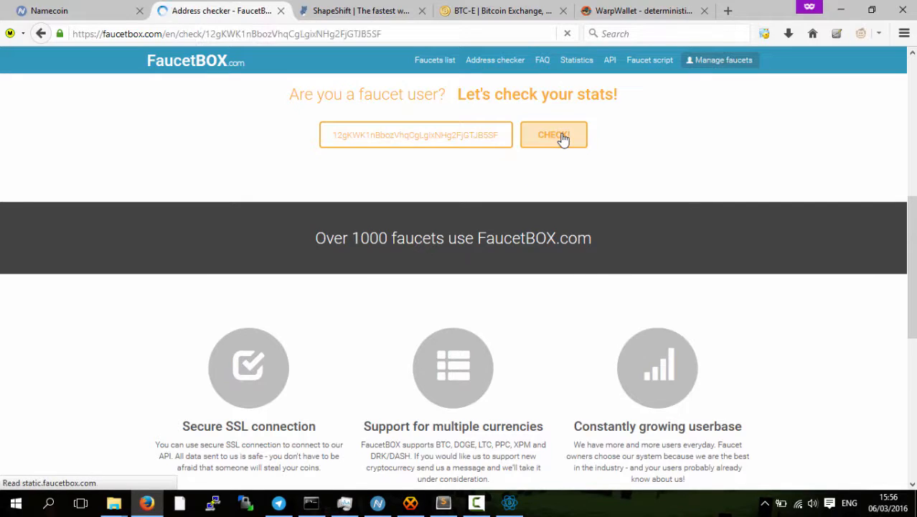
left_click(554, 135)
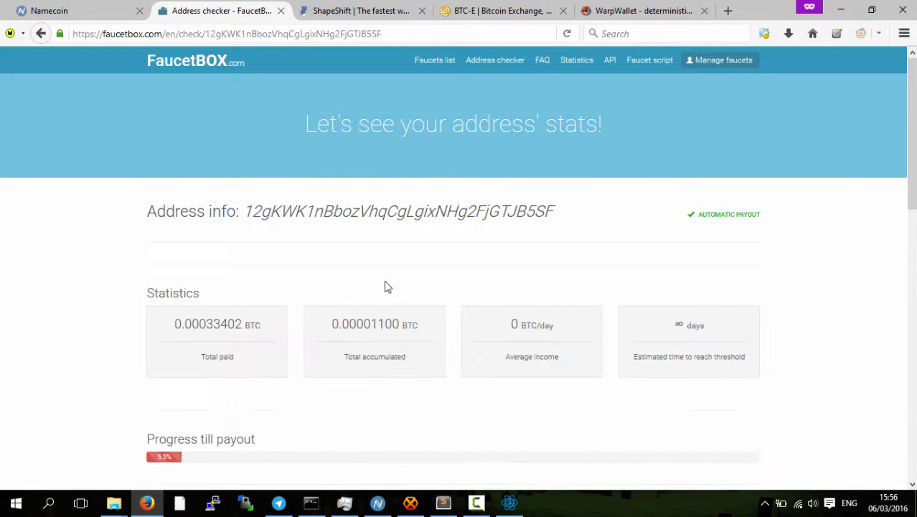
mouse_move(342, 289)
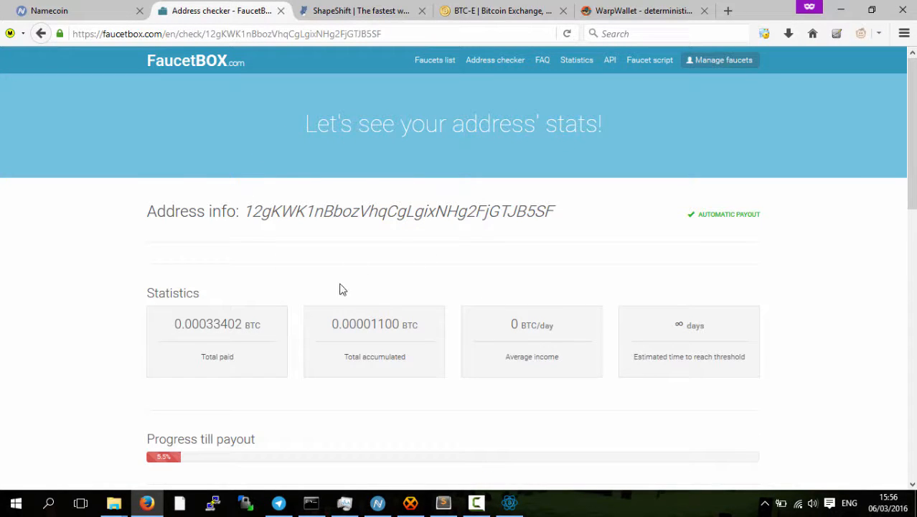
mouse_move(386, 292)
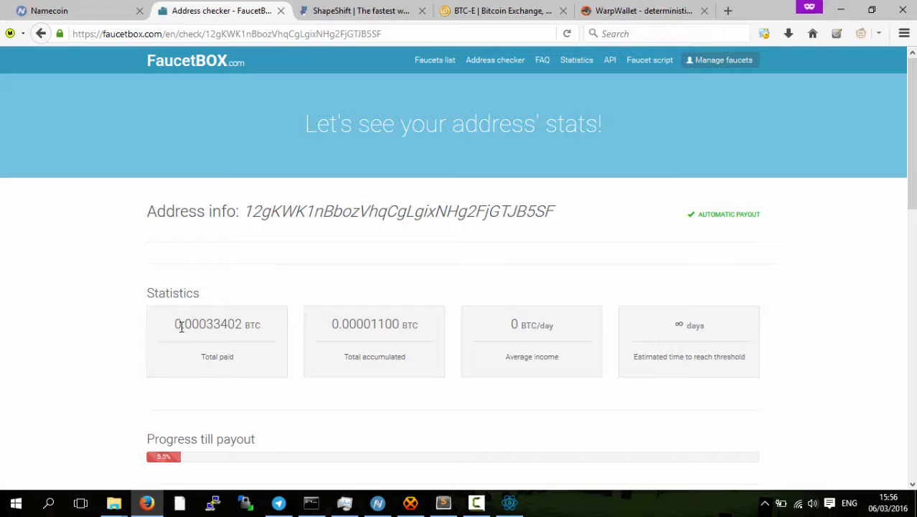
double_click(189, 324)
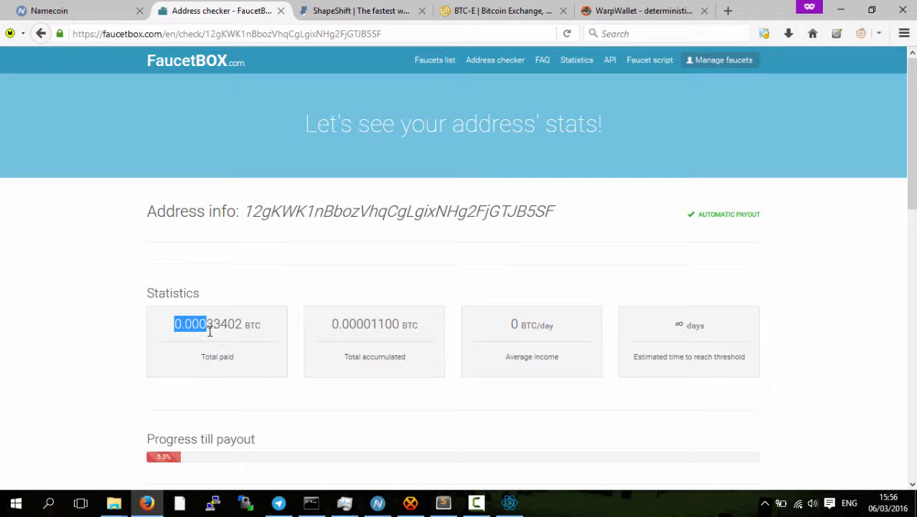
mouse_move(249, 338)
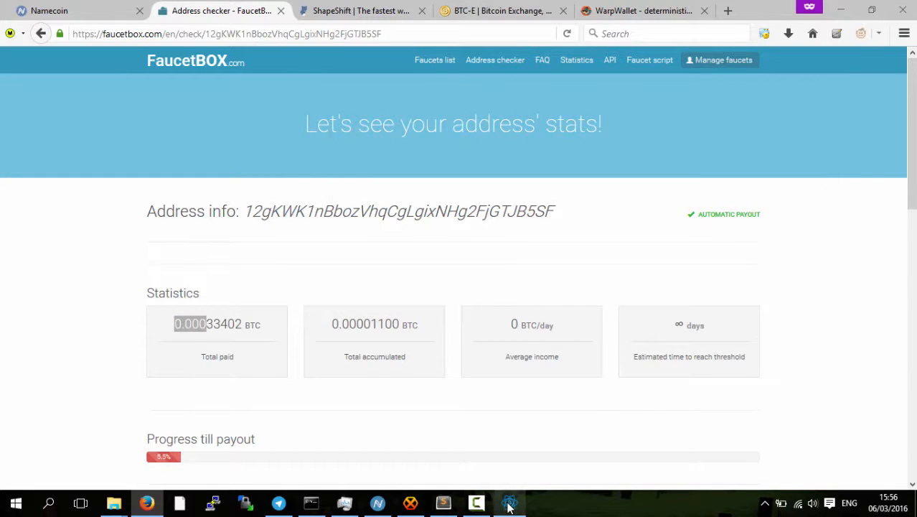
Bring up Electrum's history listing the 0.00033402 BTC receipt and matching spend, leaving 0.0 BTC.
left_click(508, 502)
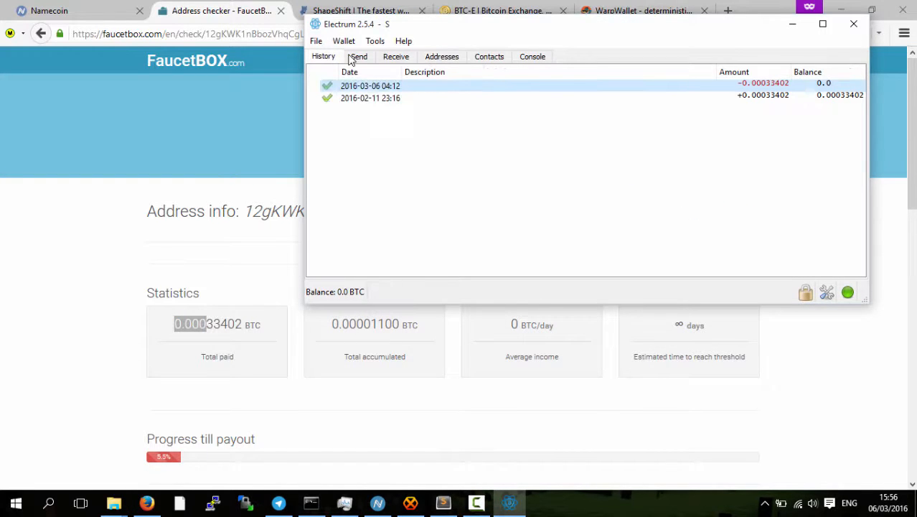
mouse_move(439, 157)
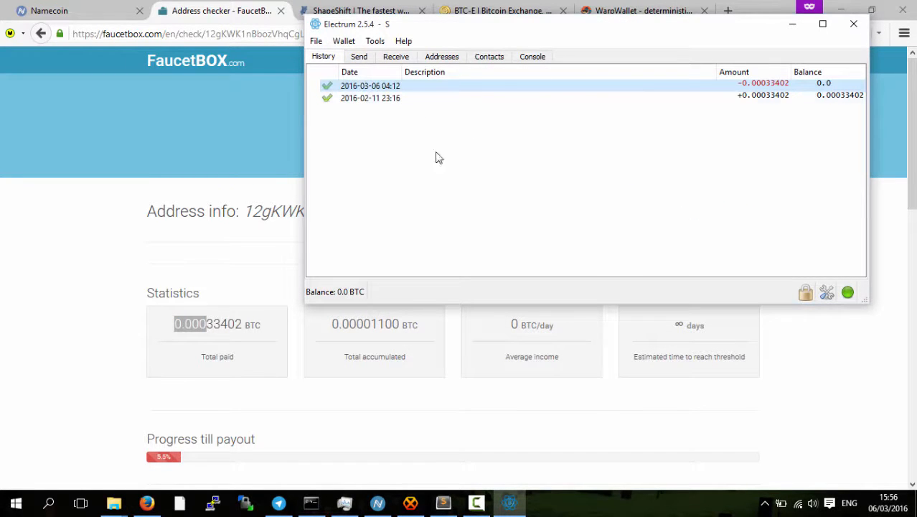
mouse_move(442, 112)
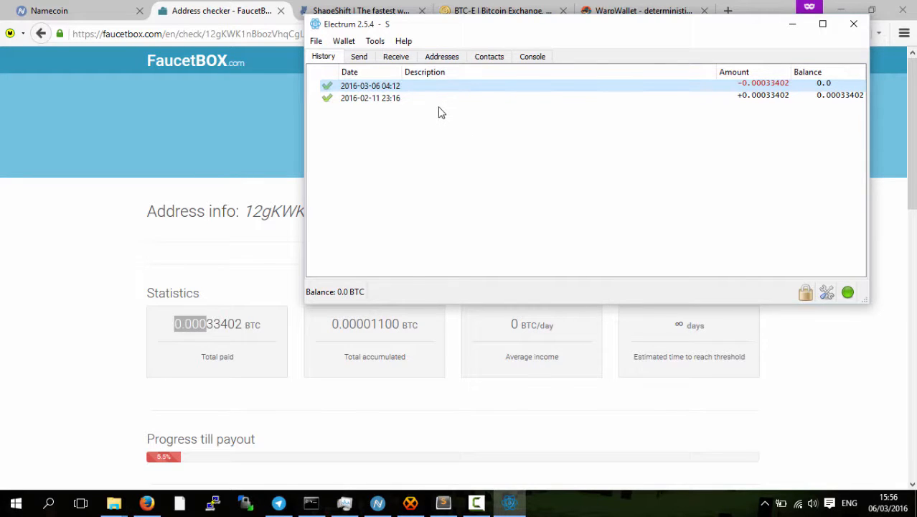
mouse_move(479, 138)
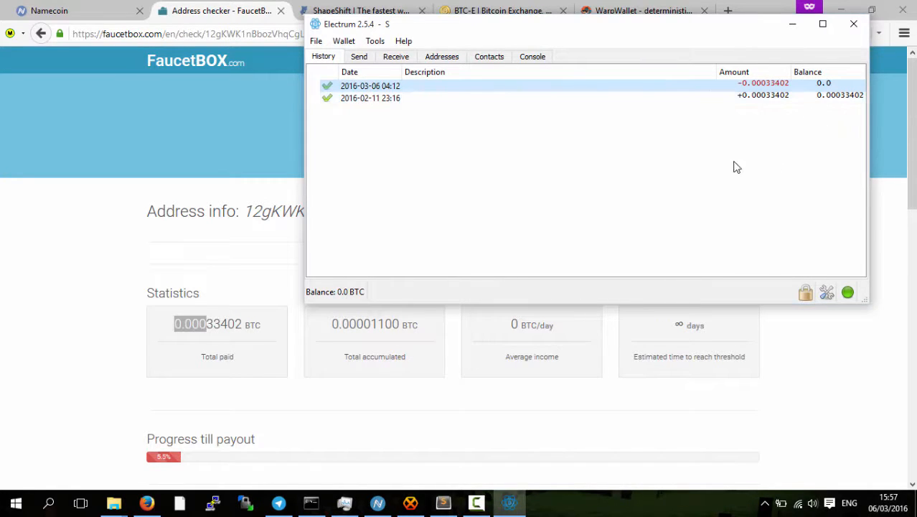
mouse_move(117, 287)
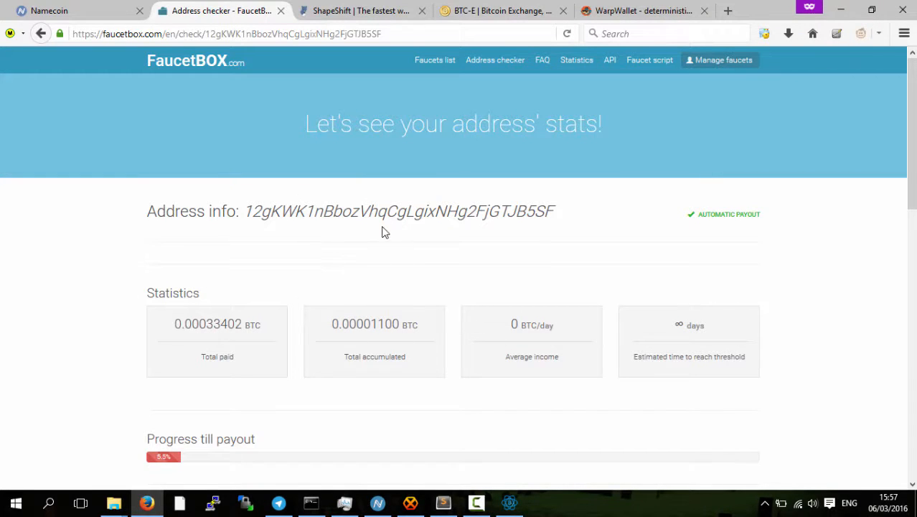
mouse_move(351, 290)
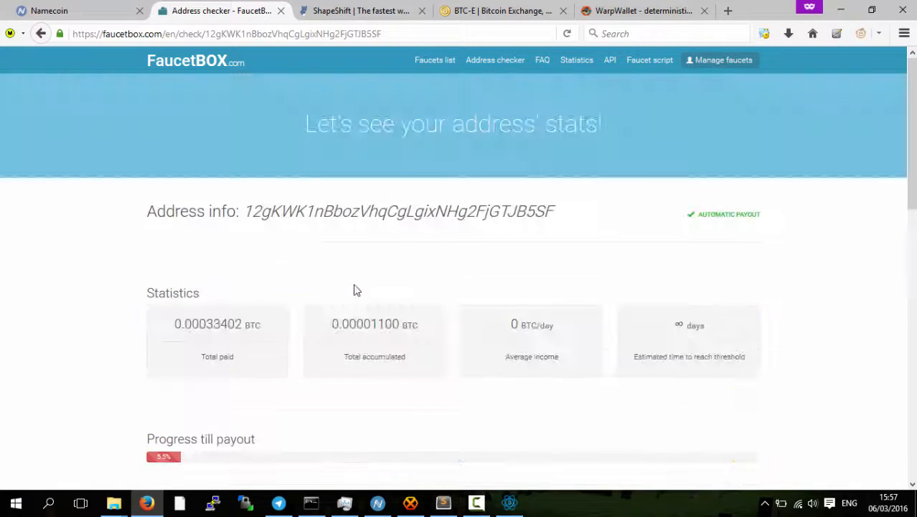
mouse_move(452, 161)
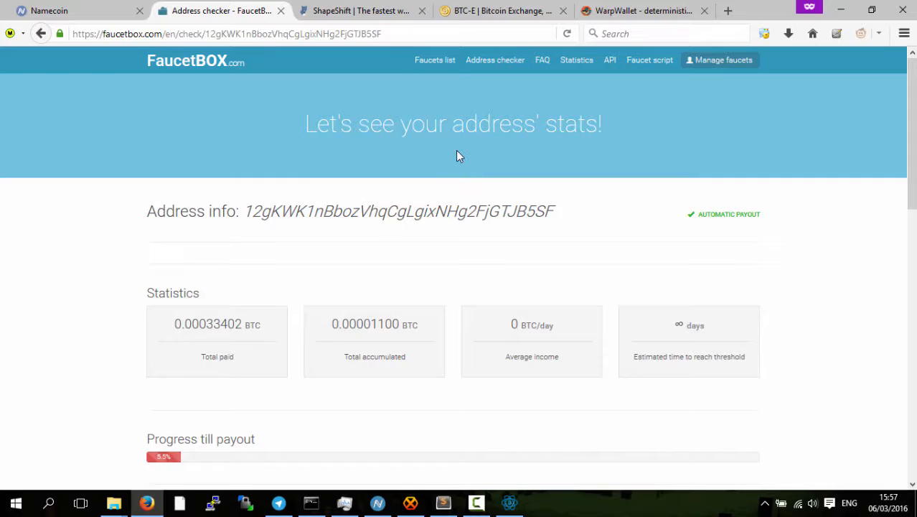
mouse_move(483, 92)
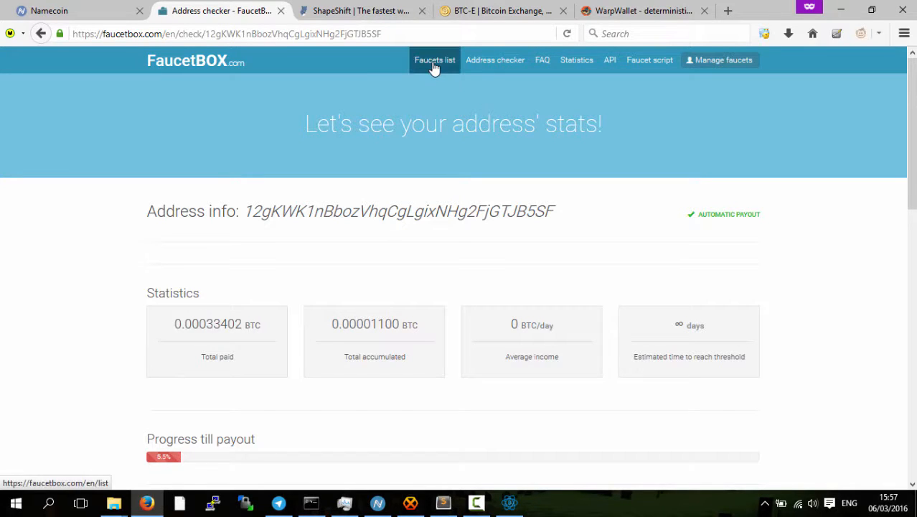
From the FaucetBOX faucets list, highlight the accumulated amount and launch the FreeBitcoins4U faucet.
left_click(434, 60)
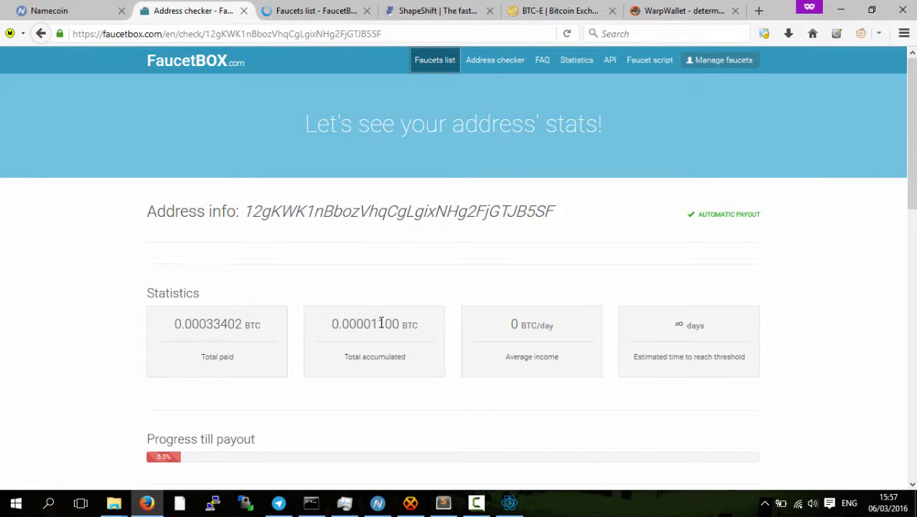
double_click(387, 325)
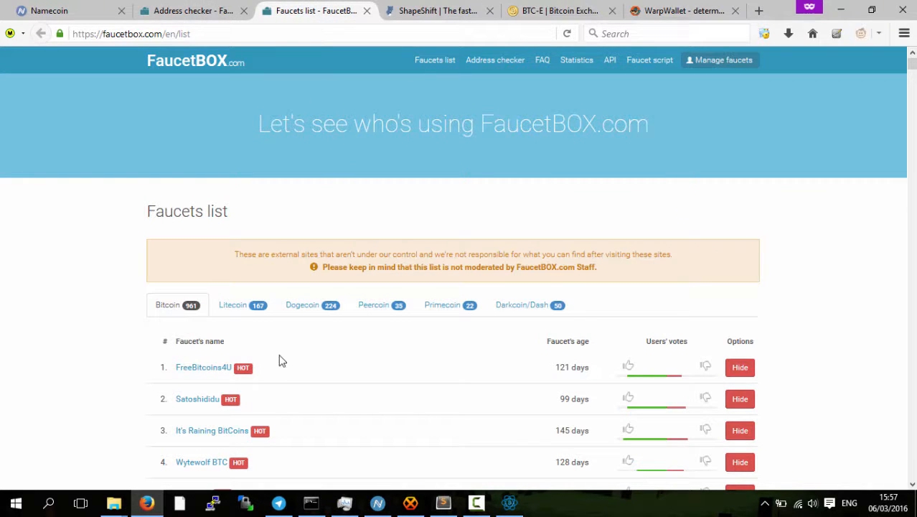
left_click(203, 367)
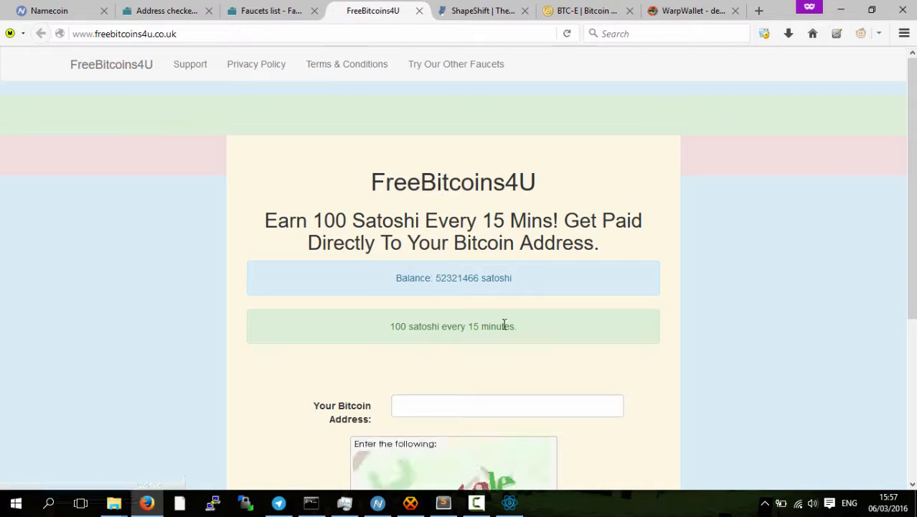
Answer the FreeBitcoins4U captcha with 'fairy tale'.
left_click(271, 11)
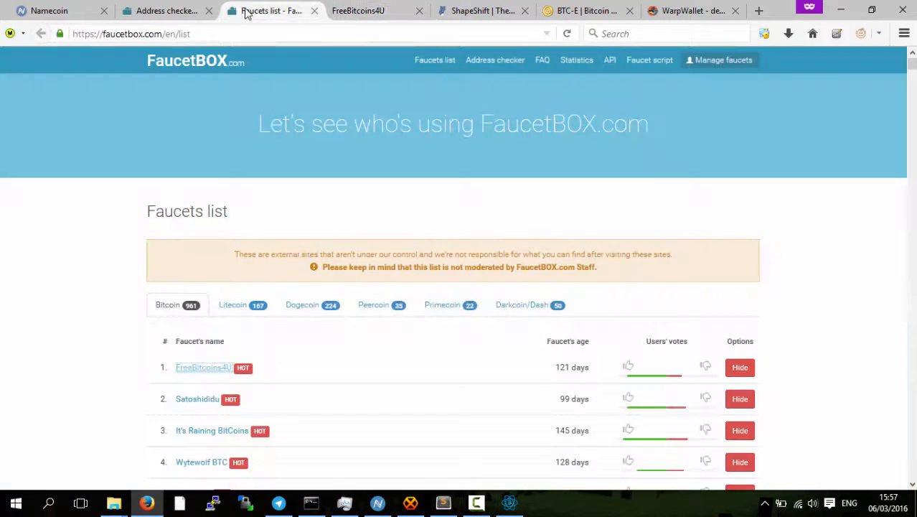
left_click(164, 10)
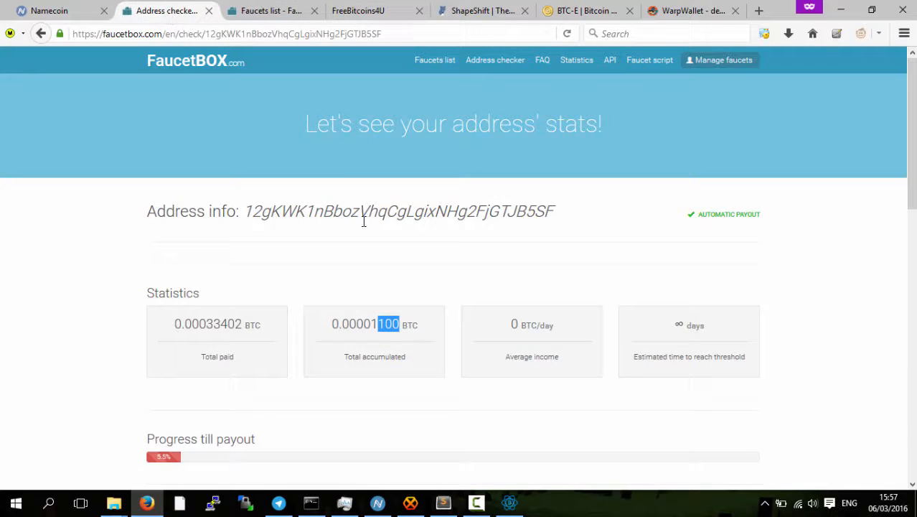
left_click(357, 12)
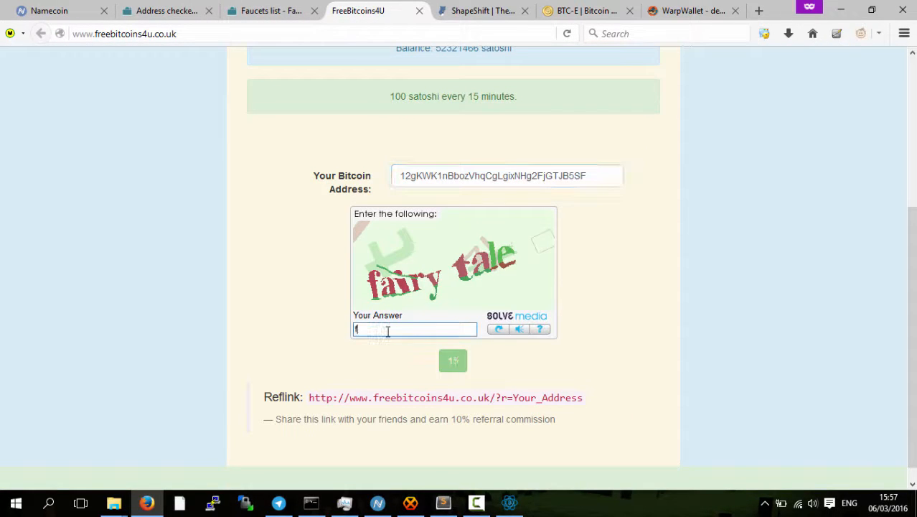
type("fair")
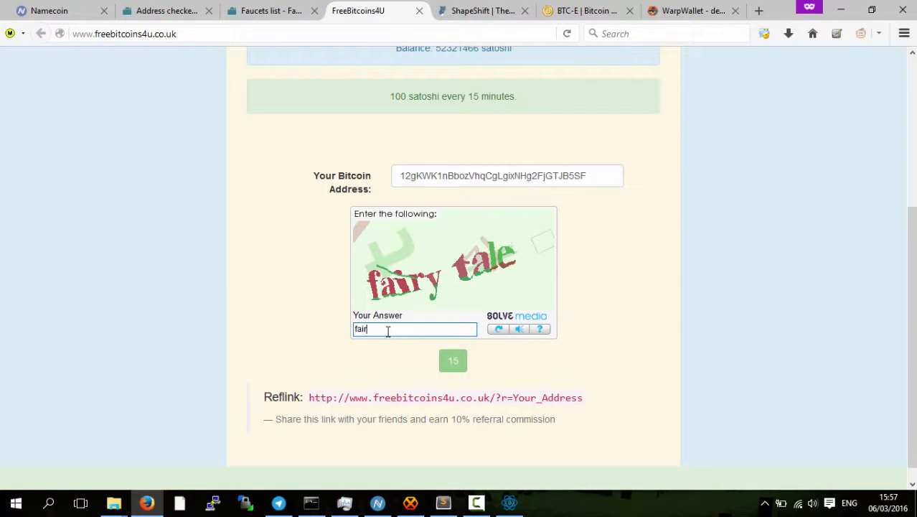
type("y tale")
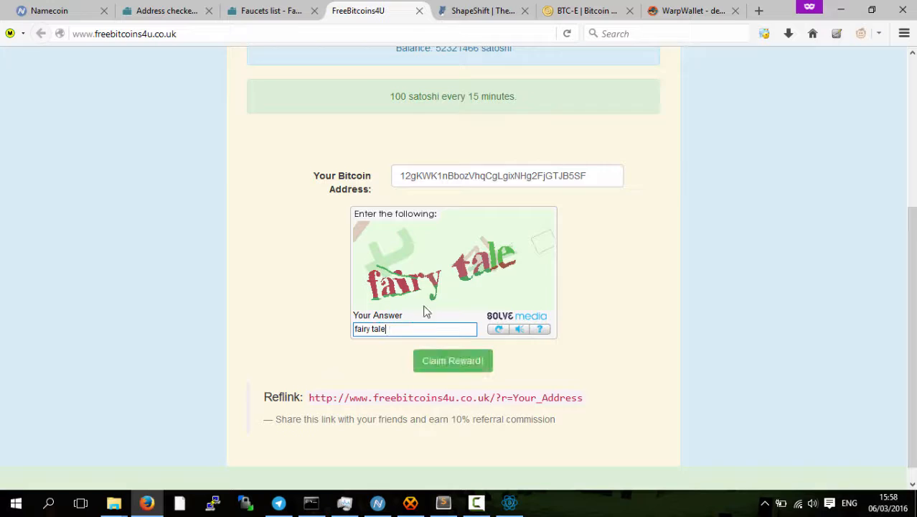
Claim the 100 satoshi reward and highlight the resulting amount.
left_click(454, 361)
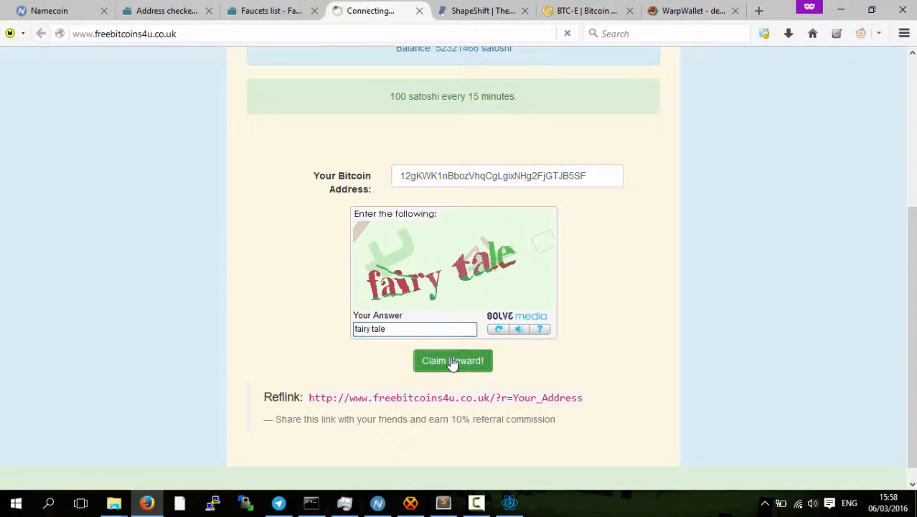
left_click(454, 361)
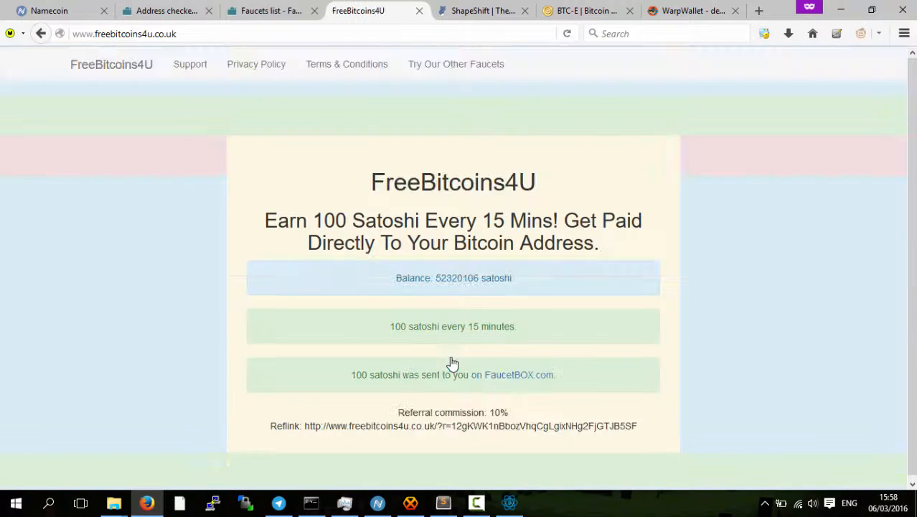
double_click(399, 326)
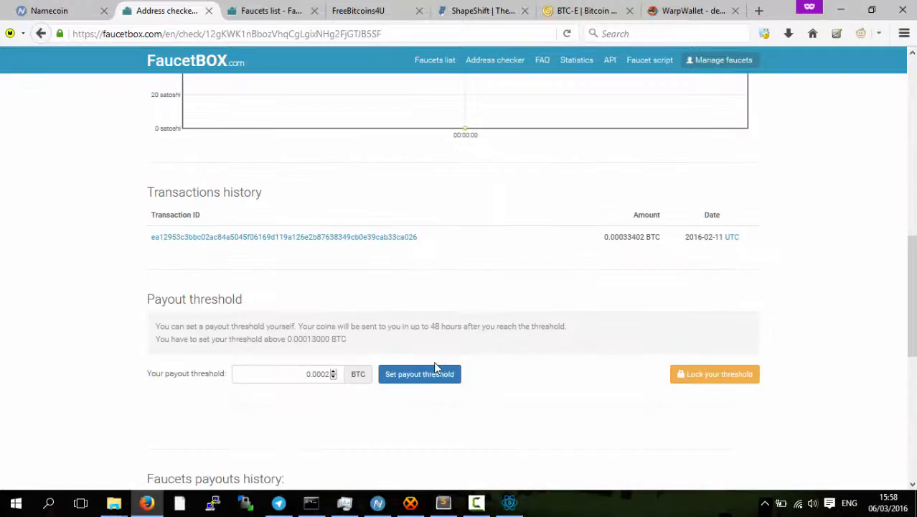
Highlight the new 100 satoshi FreeBitcoins4U payout in the history, then return to the faucets list.
scroll("down", 3)
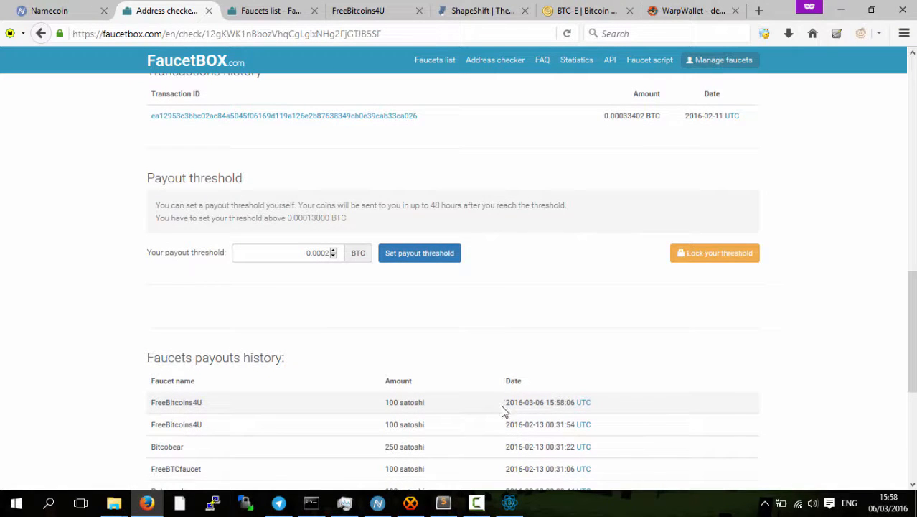
double_click(518, 401)
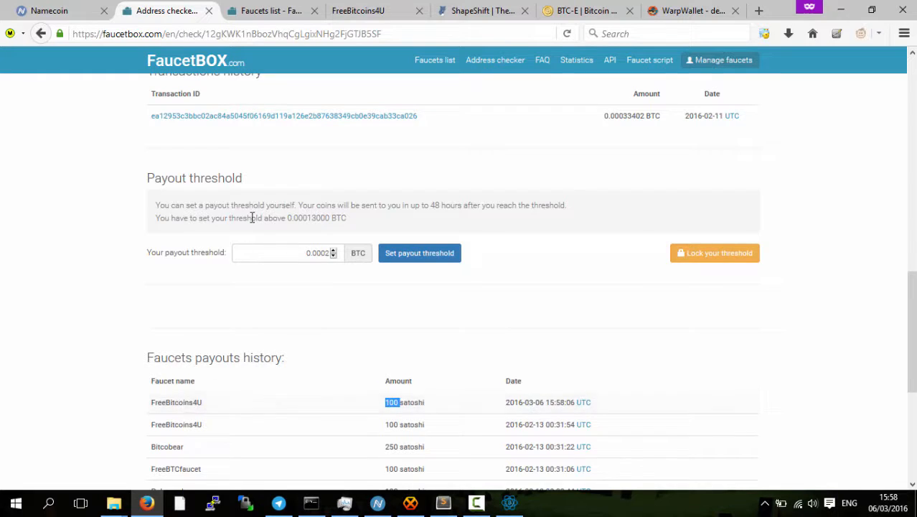
left_click(366, 11)
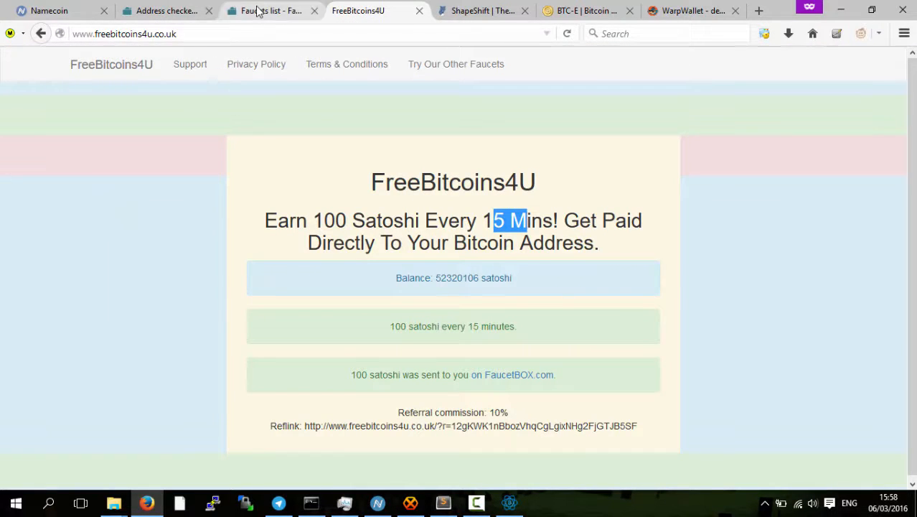
left_click(269, 11)
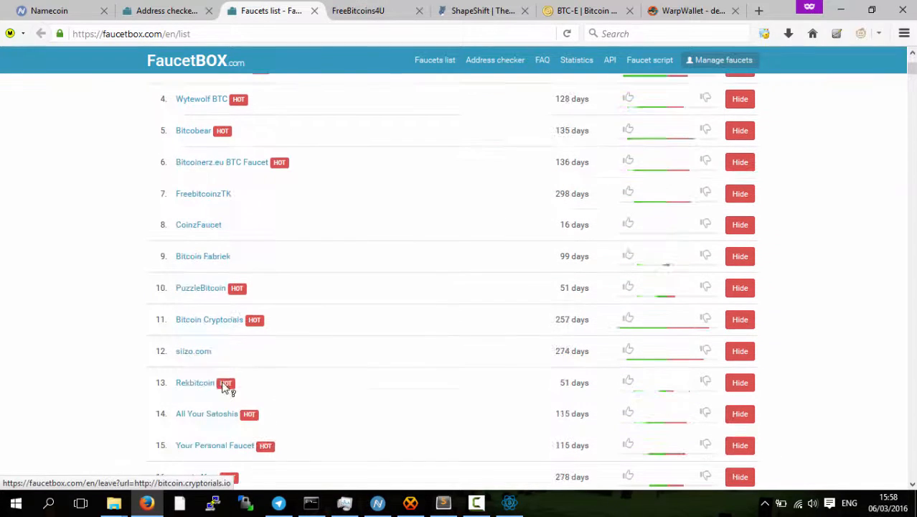
scroll("down", 3)
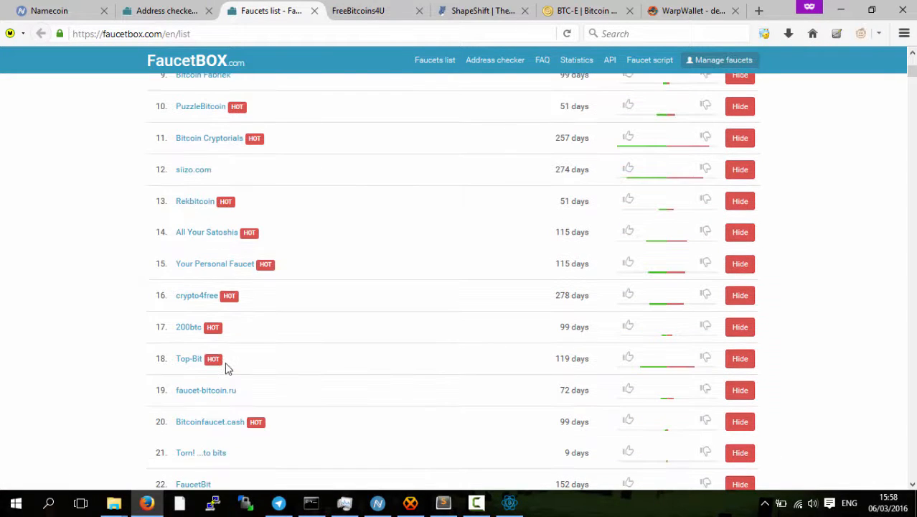
left_click(495, 61)
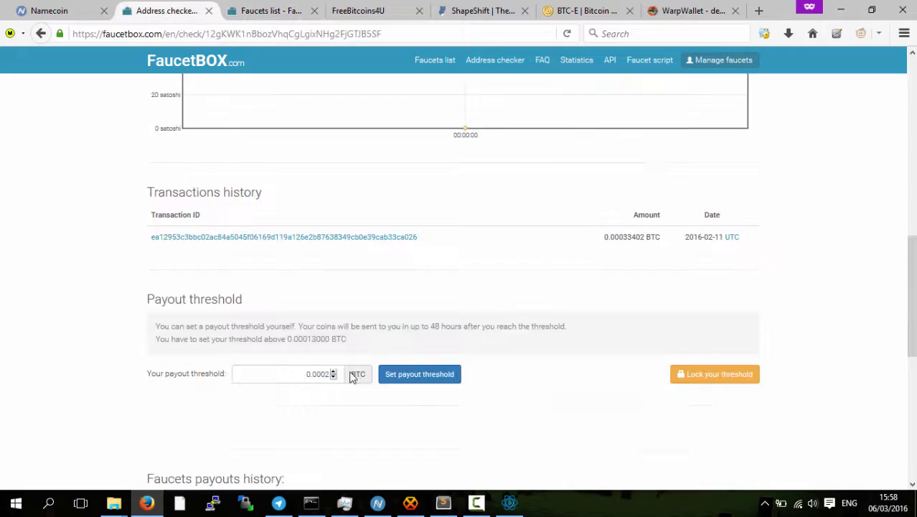
scroll("down", 3)
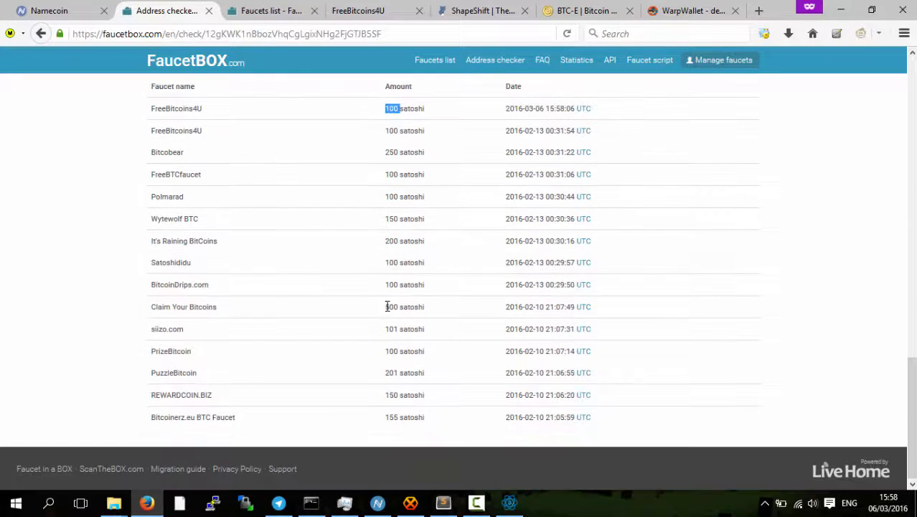
left_click(269, 12)
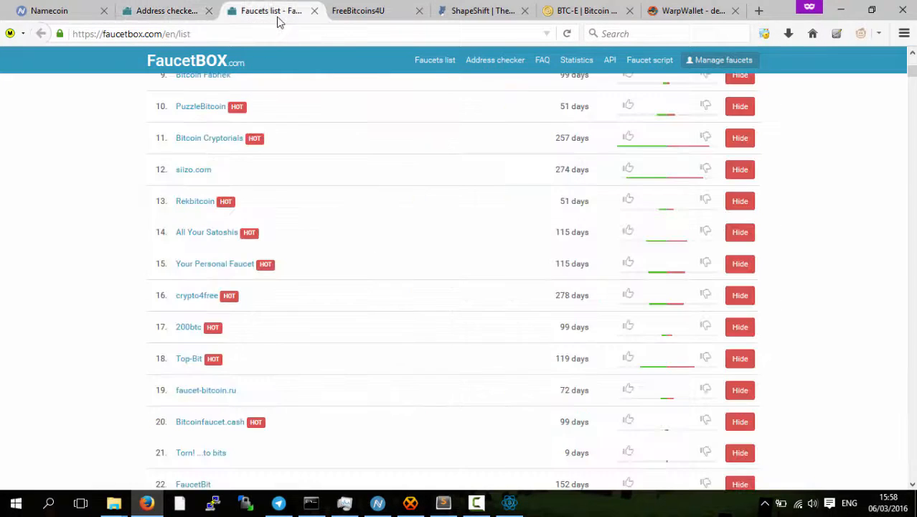
mouse_move(285, 229)
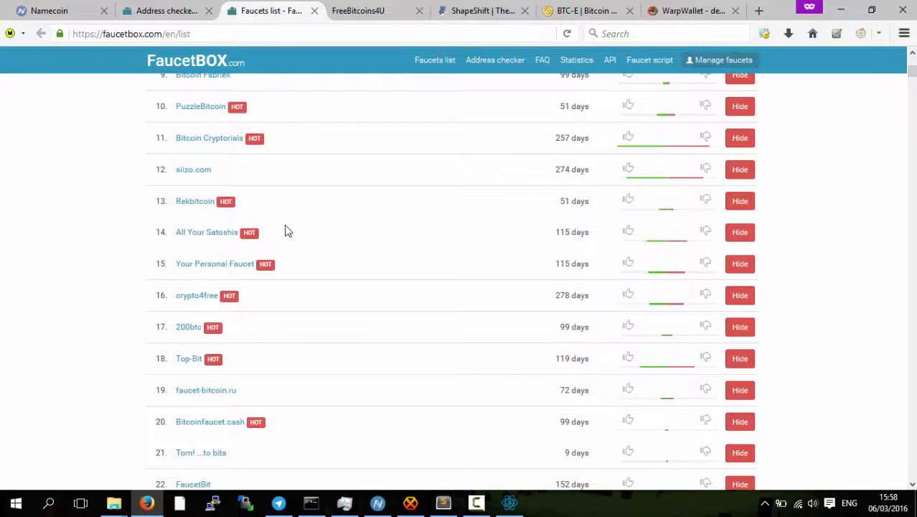
scroll("down", 3)
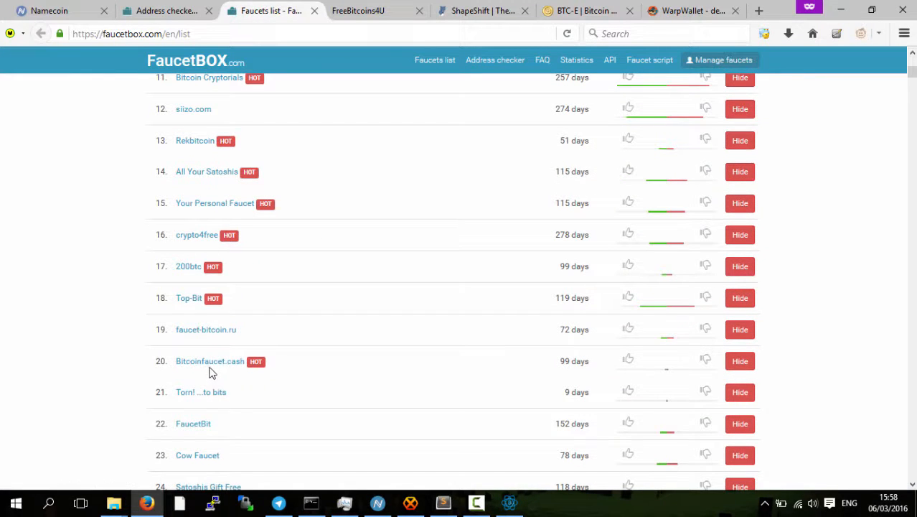
scroll("up", 3)
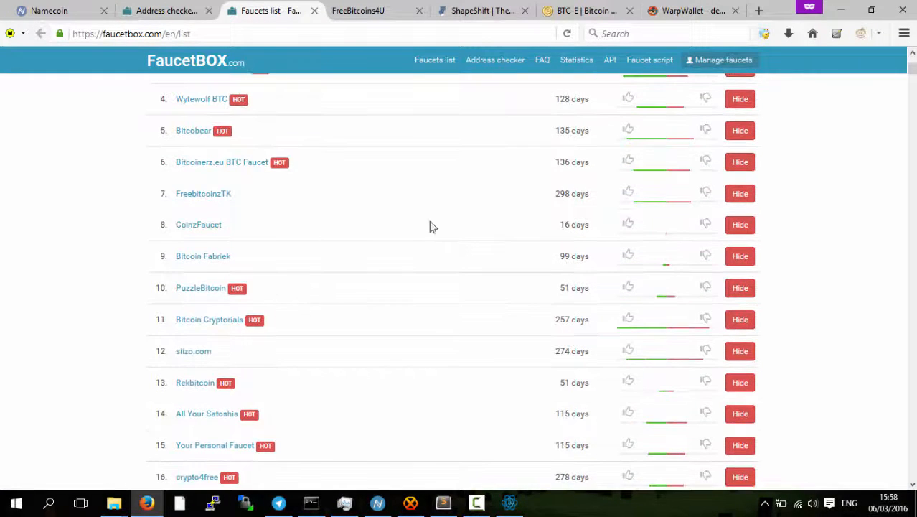
left_click(574, 12)
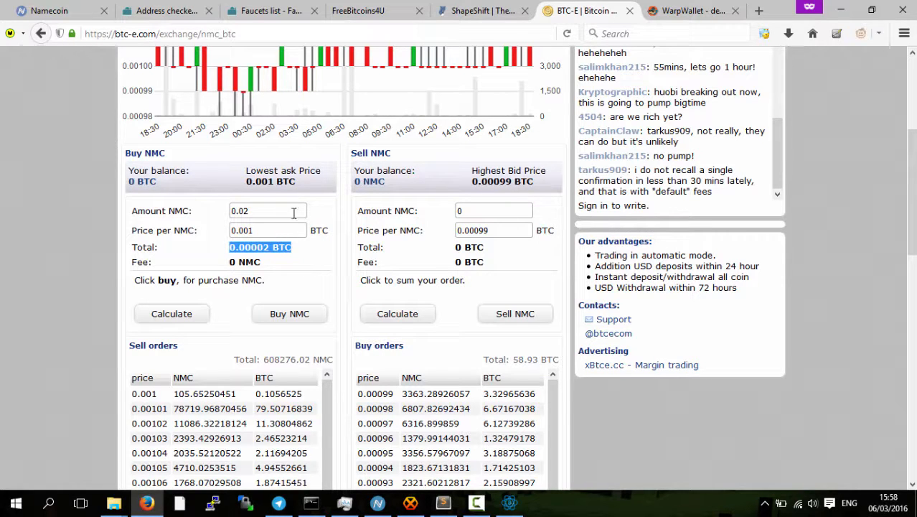
mouse_move(306, 257)
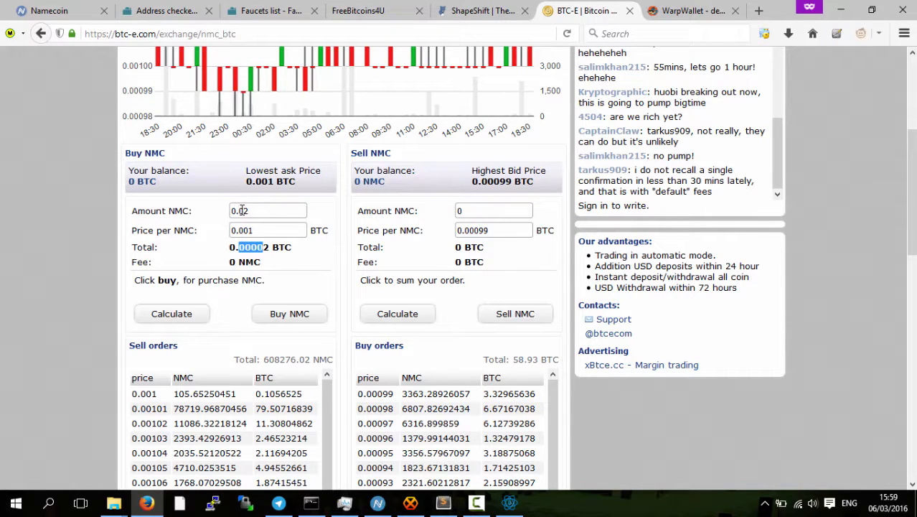
Leave the BTC-E 0.02 NMC at 0.001 BTC quote and return to the FaucetBOX address stats.
left_click(166, 11)
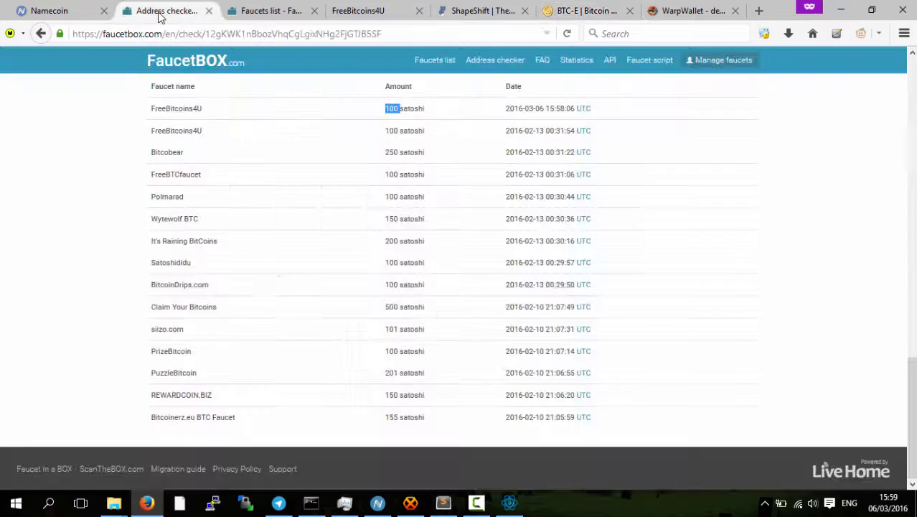
scroll("up", 3)
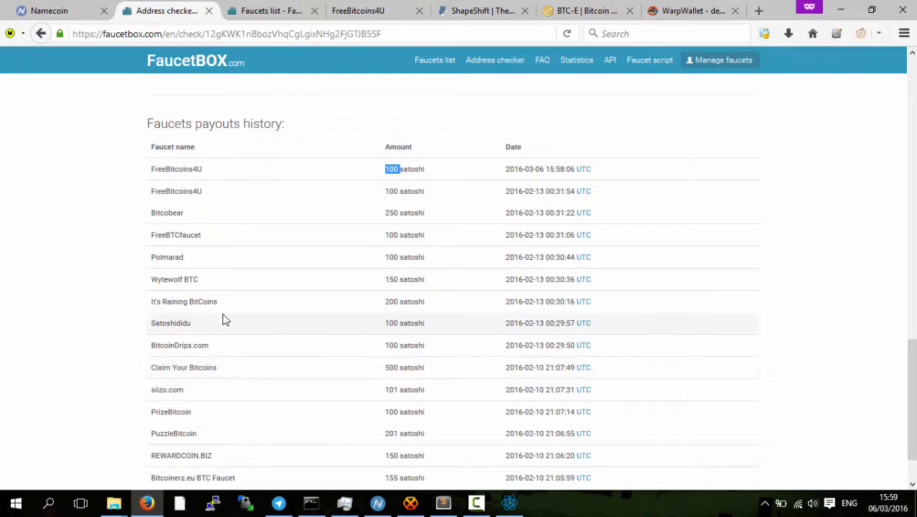
scroll("down", 3)
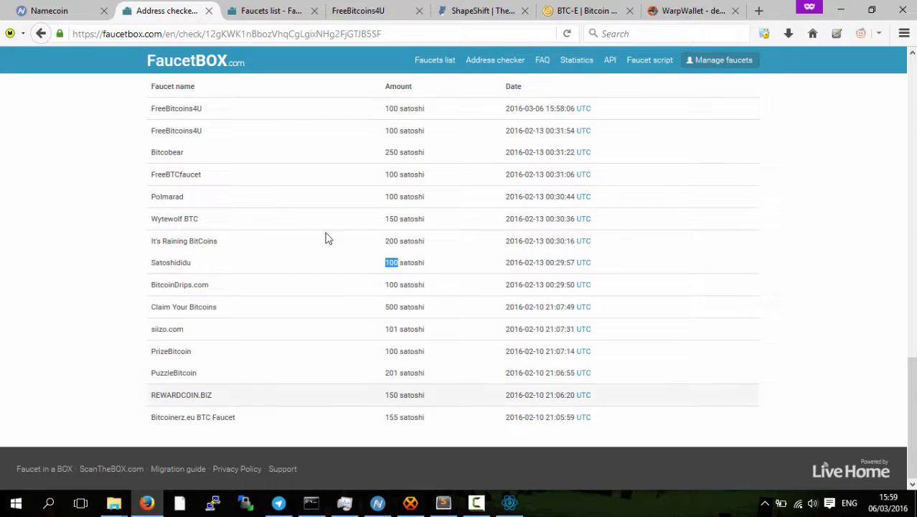
mouse_move(471, 256)
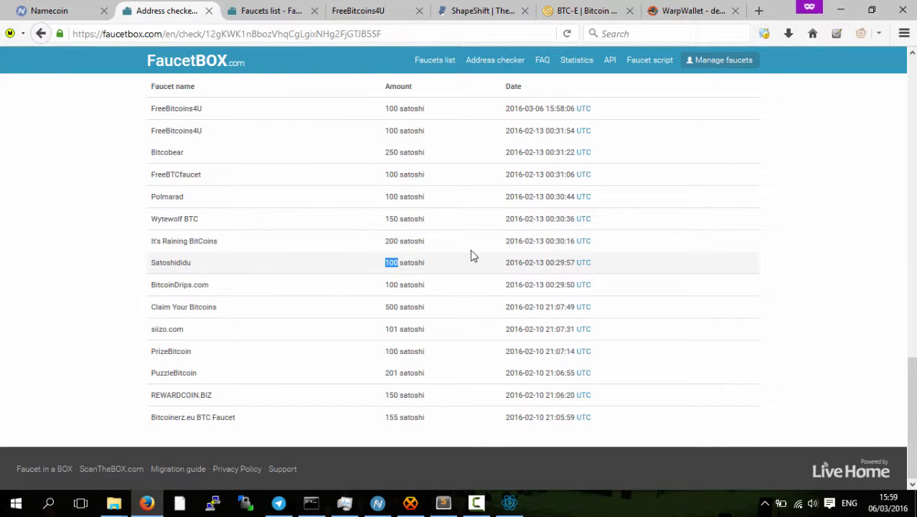
scroll("up", 3)
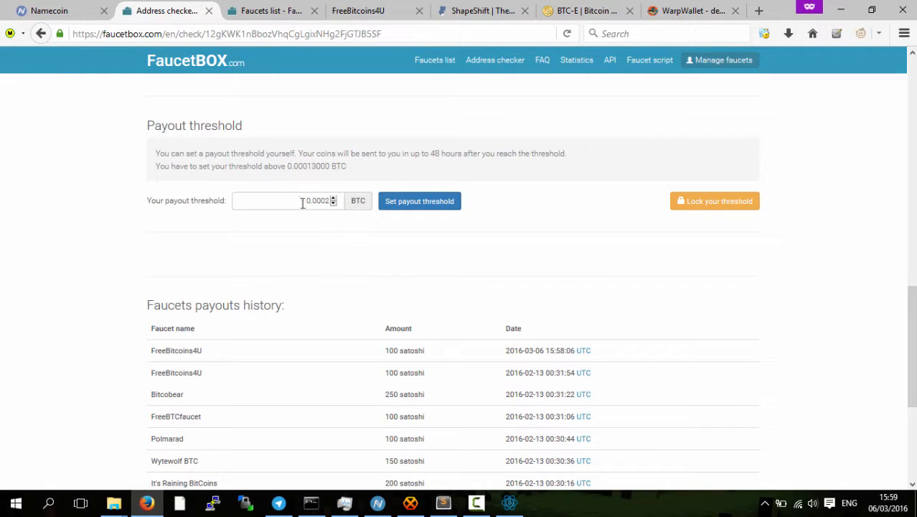
scroll("up", 3)
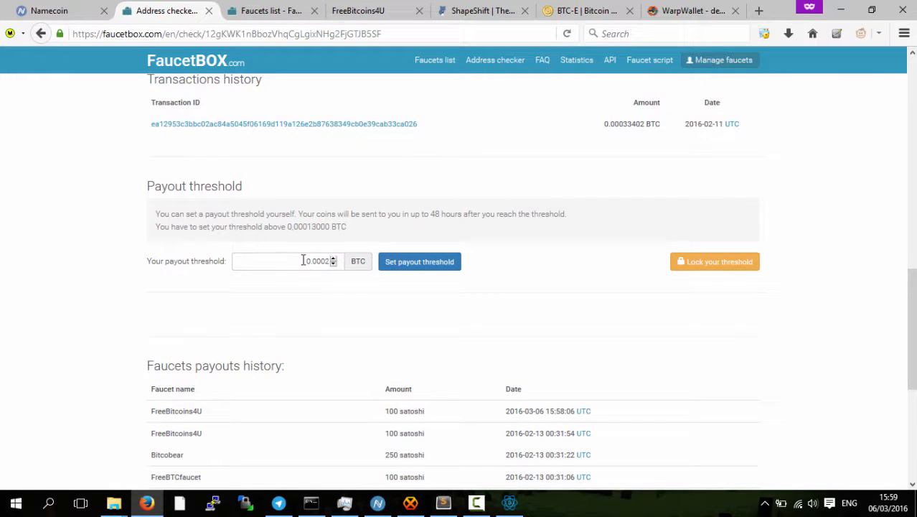
scroll("up", 3)
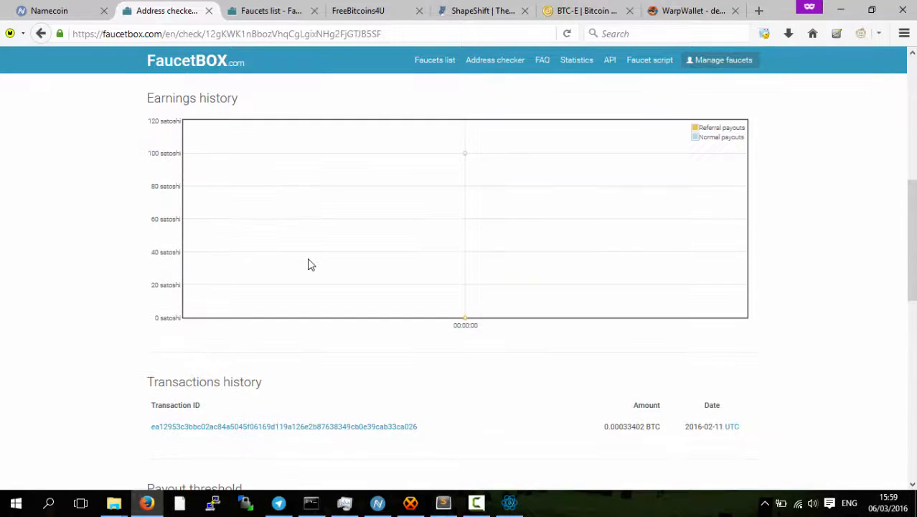
left_click(509, 502)
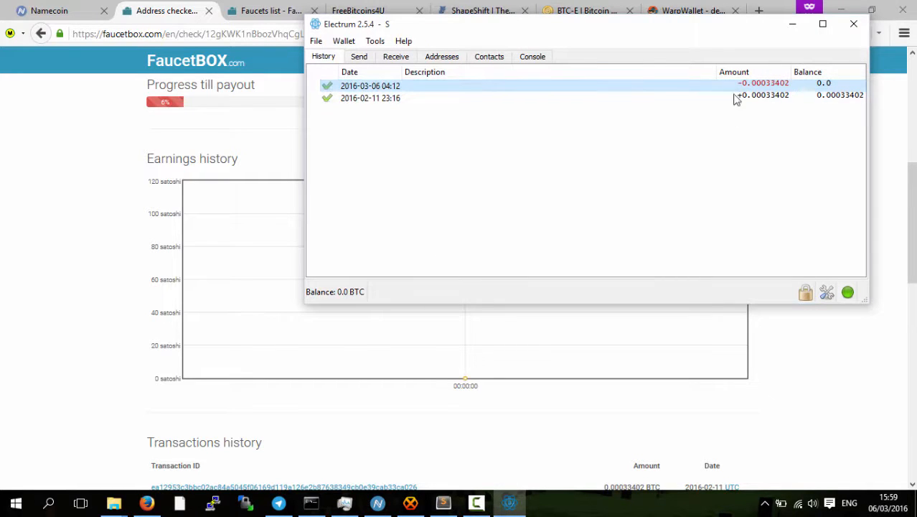
mouse_move(71, 175)
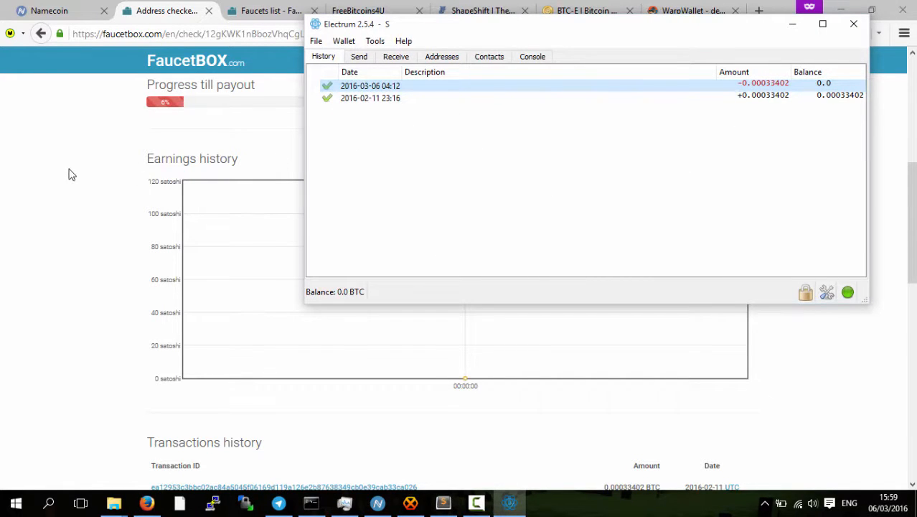
Put Electrum away and bring the FaucetBOX earnings page back to the front.
left_click(852, 23)
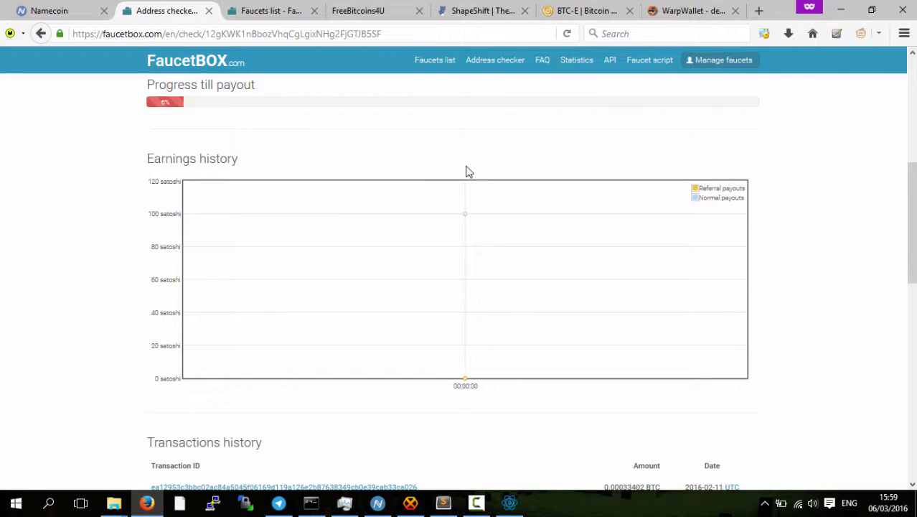
mouse_move(417, 159)
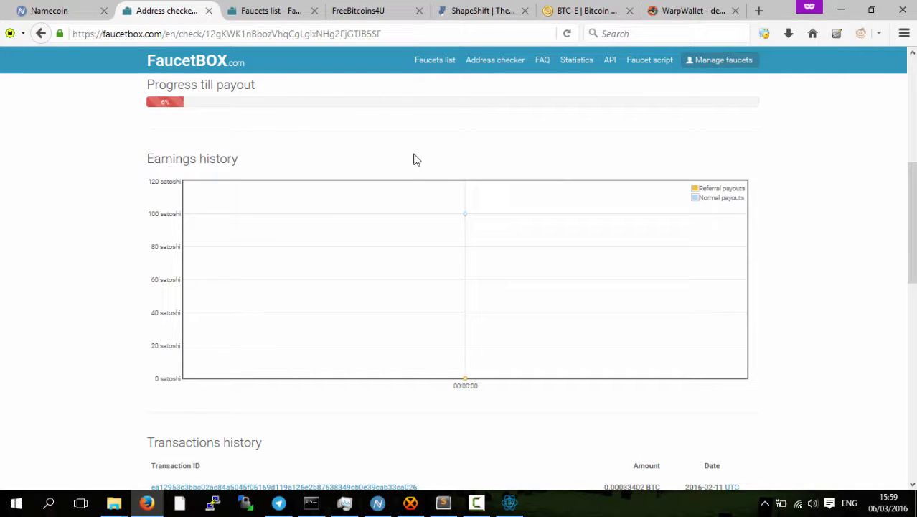
mouse_move(531, 121)
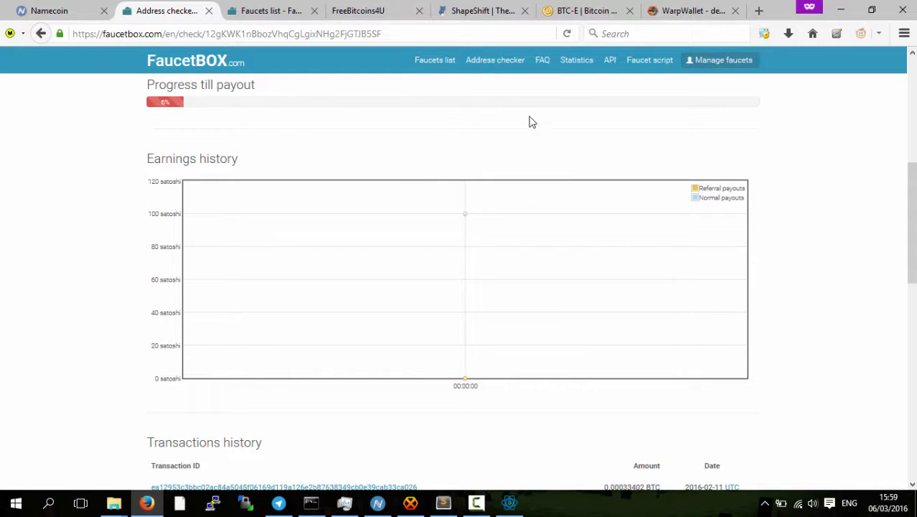
mouse_move(493, 148)
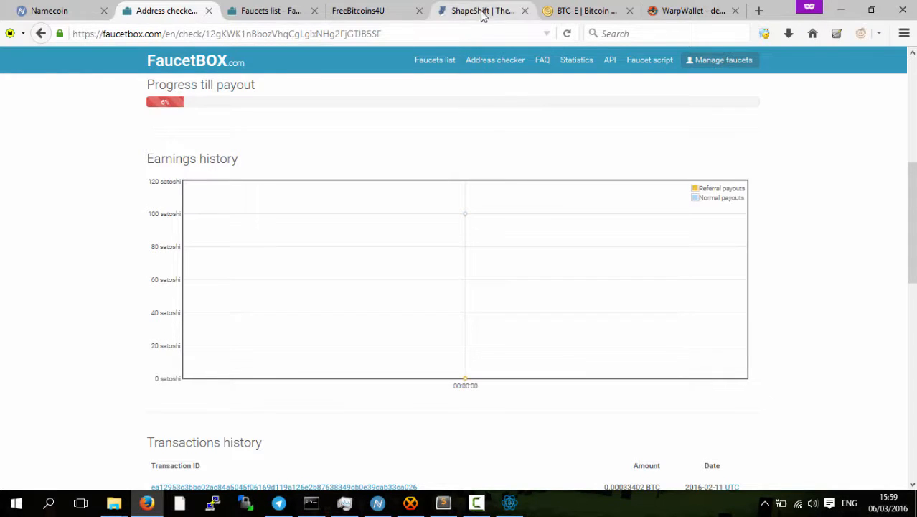
Start a BTC-to-NMC shift in ShapeShift with Namecoin as the receive coin, getting a Bitcoin deposit address.
left_click(480, 11)
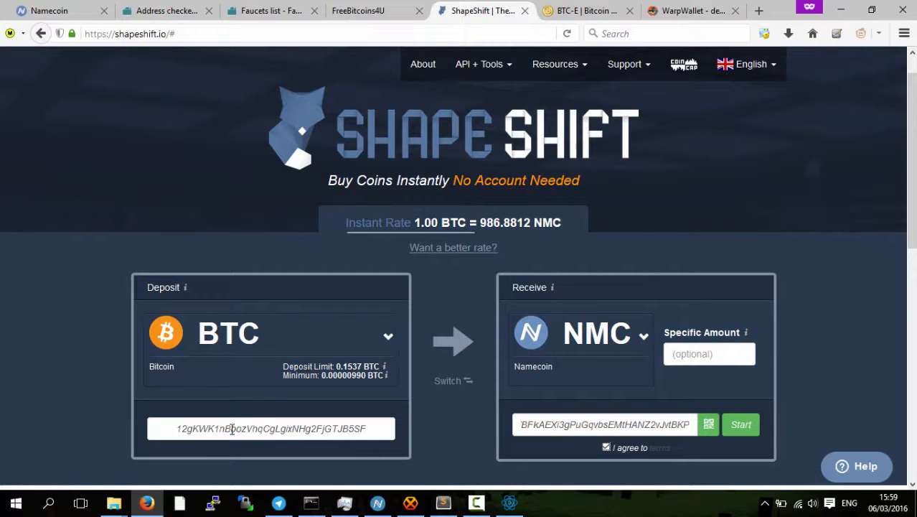
left_click(624, 336)
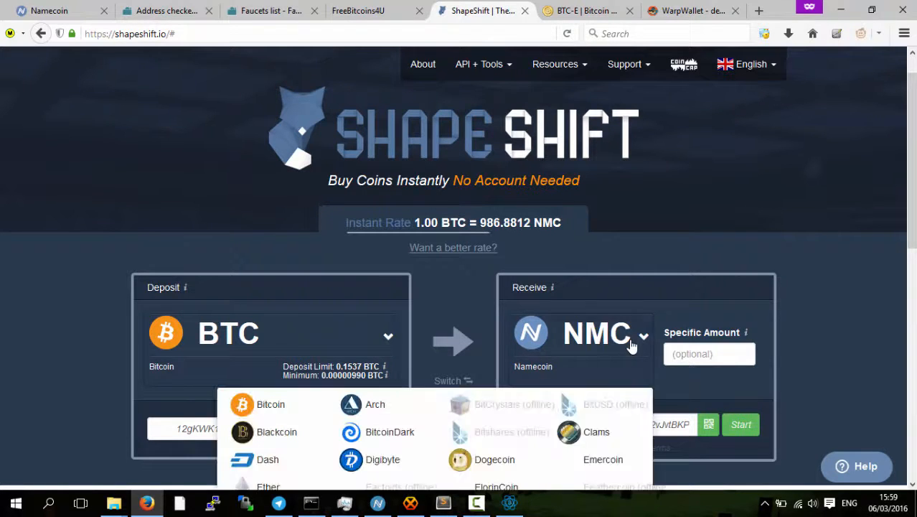
scroll("down", 3)
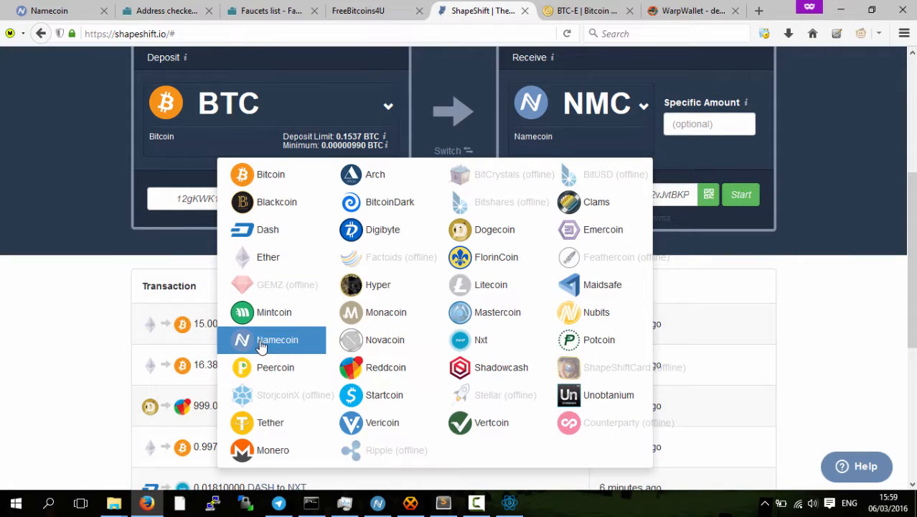
left_click(277, 339)
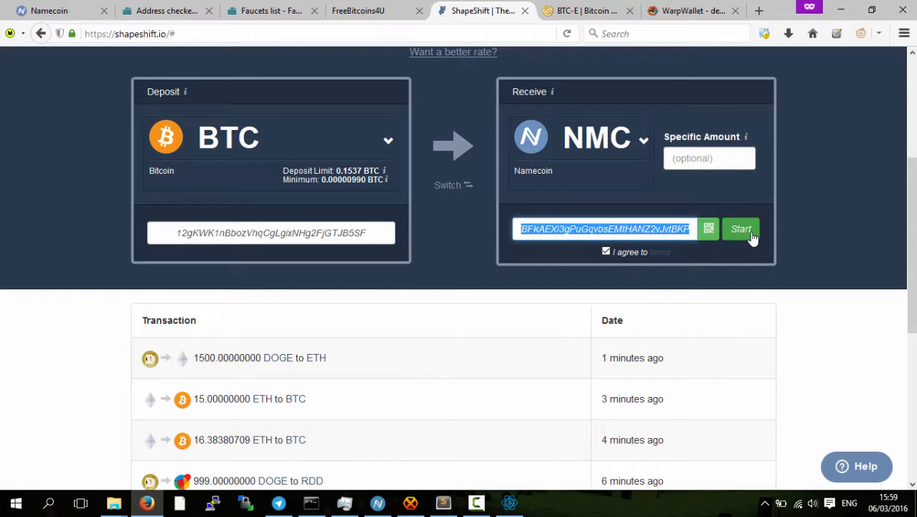
left_click(740, 228)
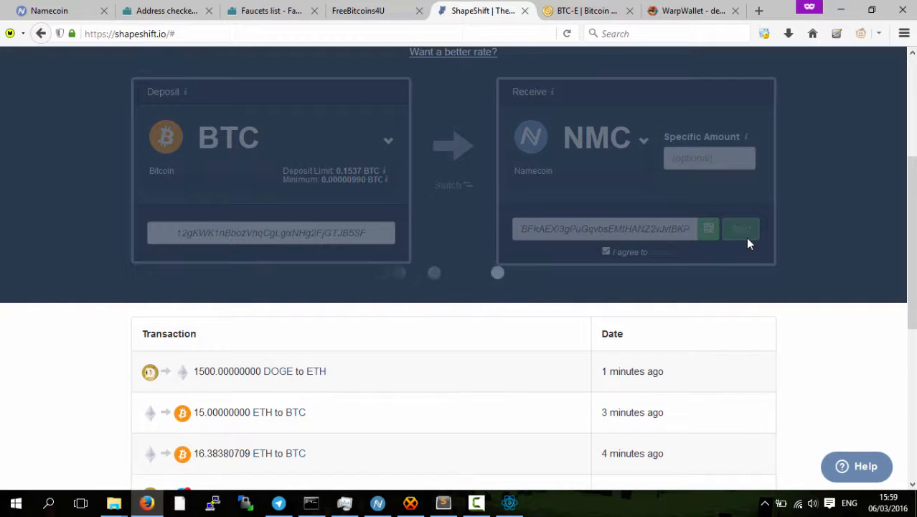
left_click(740, 228)
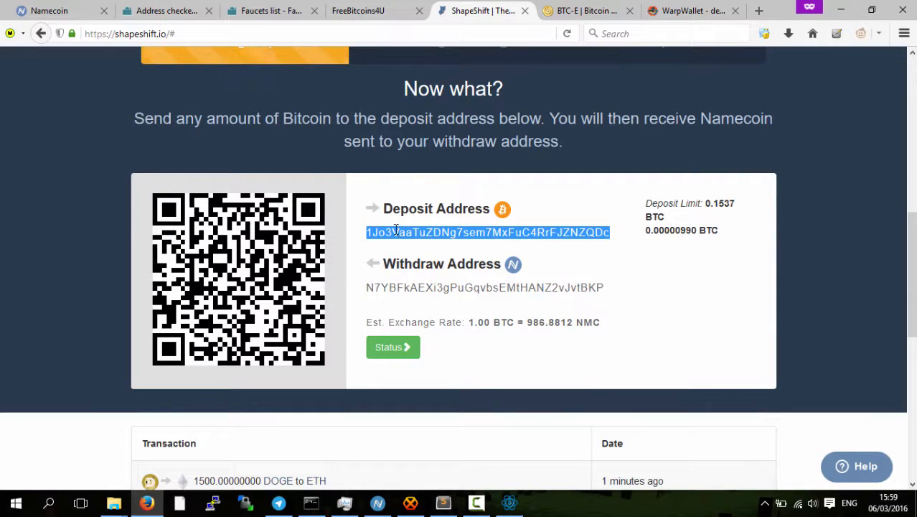
mouse_move(510, 495)
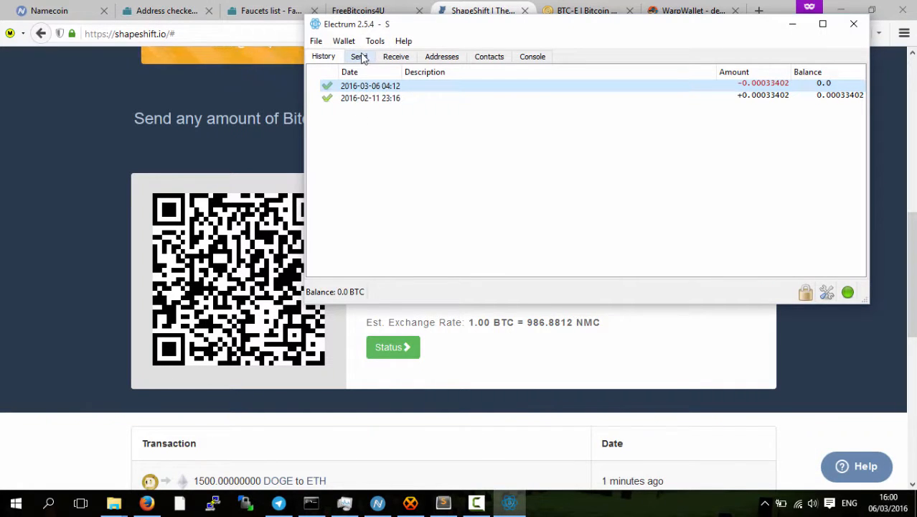
left_click(359, 56)
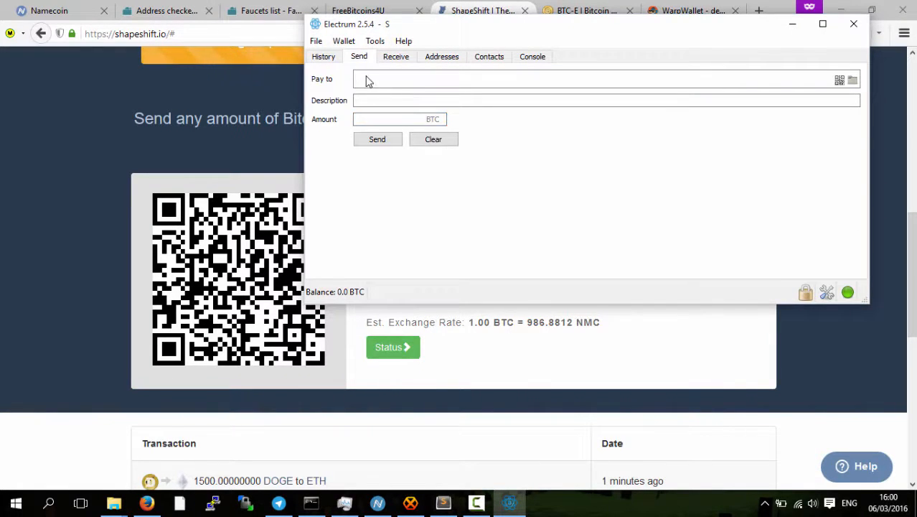
type("1Jo3VaaTuZDNg7sem7MxFuC4RrFJZNZQDc")
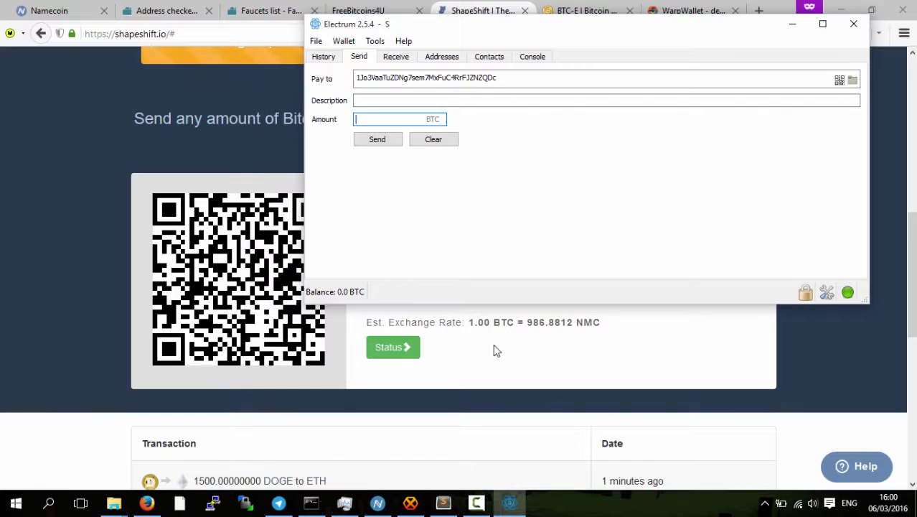
mouse_move(389, 491)
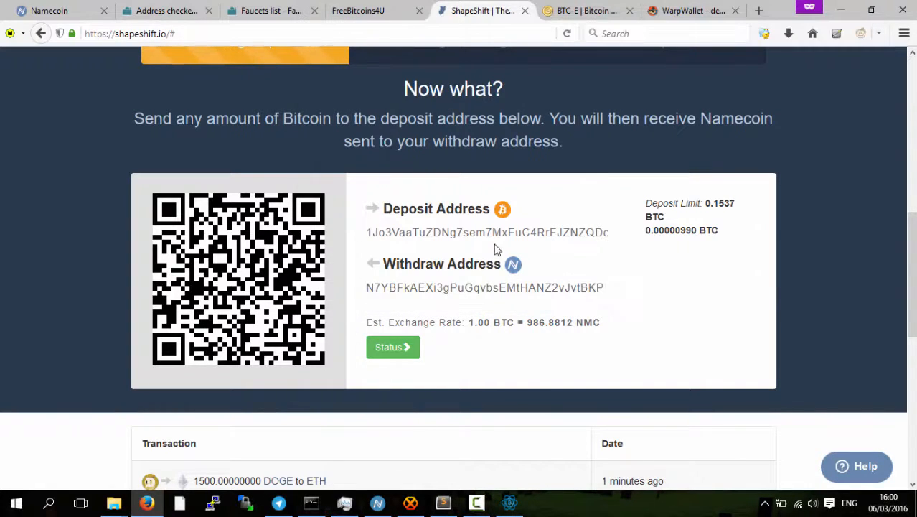
Show the Namecoin Wallet's transaction history with the received 0.21410736 NMC entry.
left_click(376, 502)
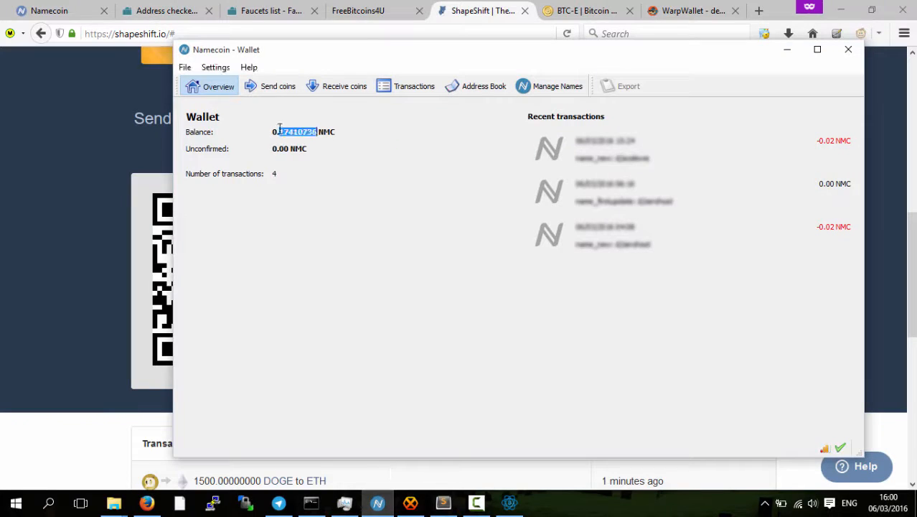
mouse_move(279, 86)
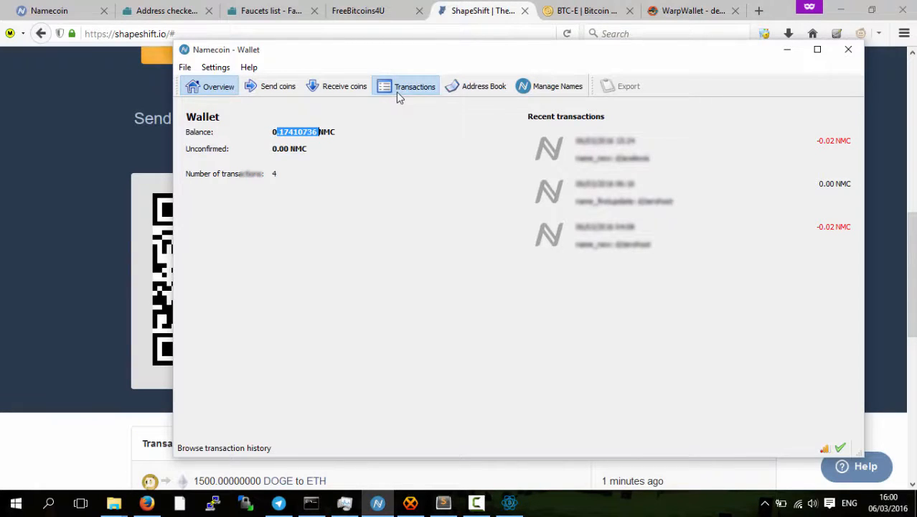
left_click(404, 86)
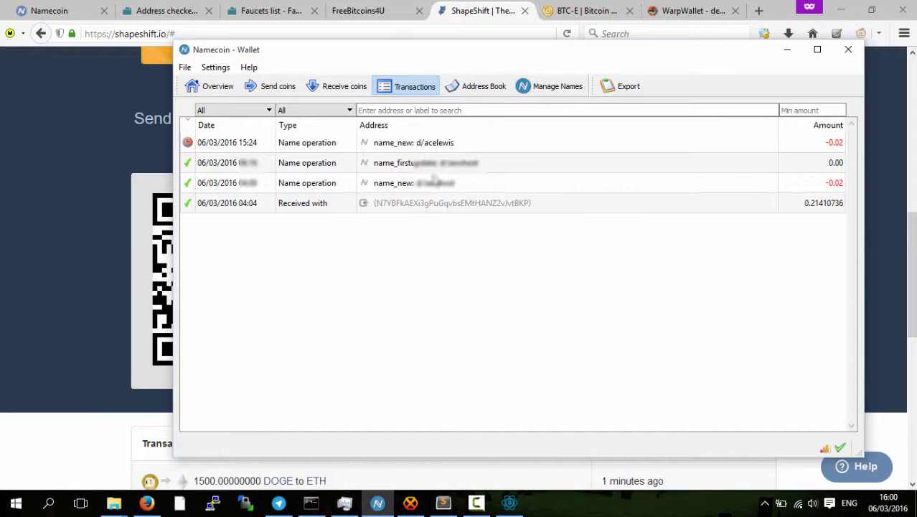
mouse_move(451, 150)
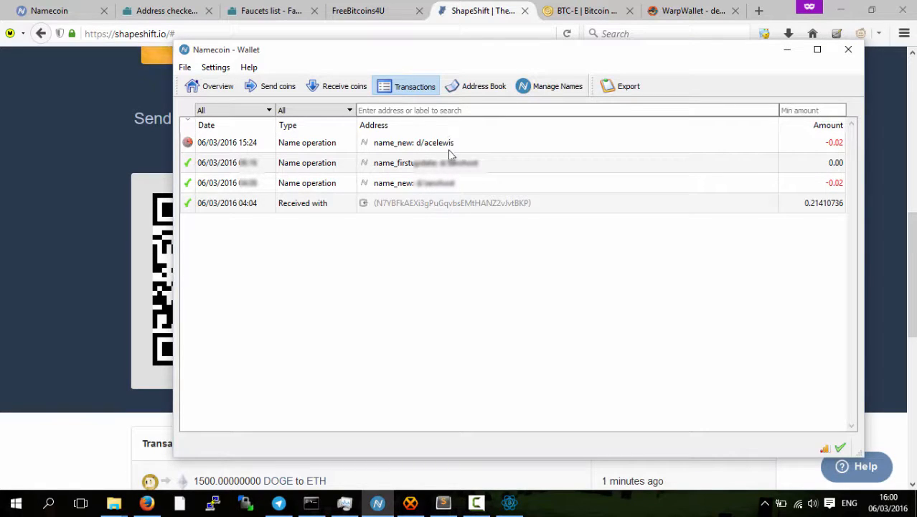
mouse_move(413, 213)
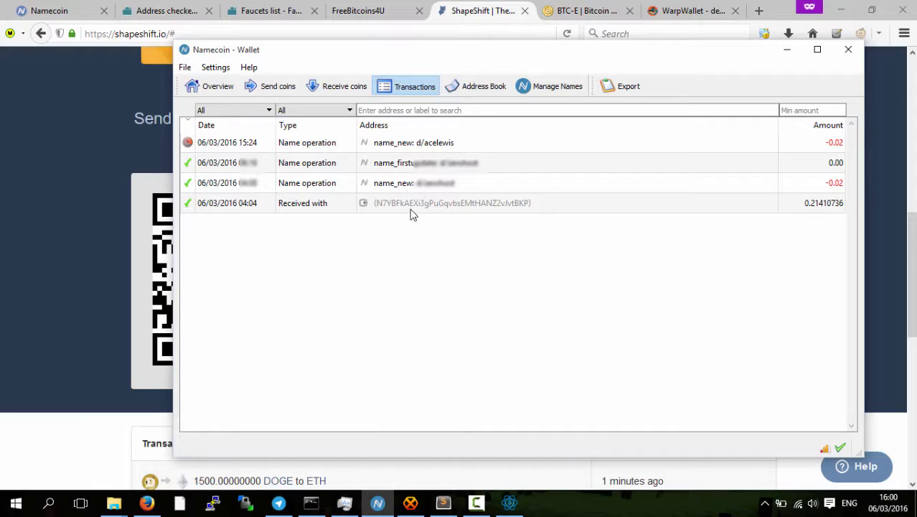
mouse_move(380, 209)
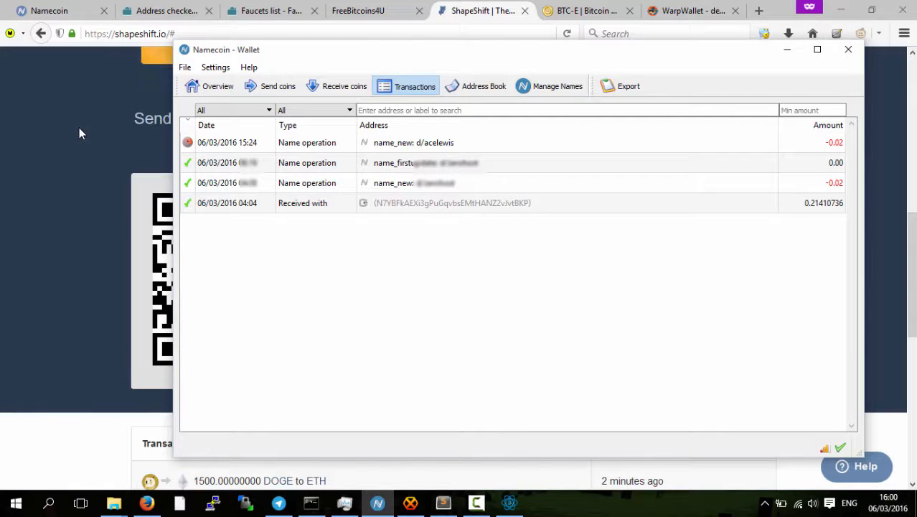
mouse_move(97, 142)
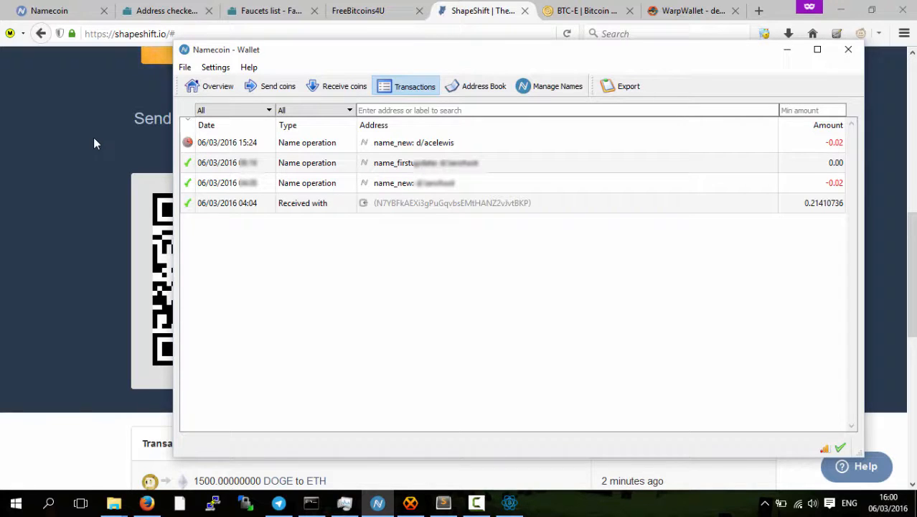
mouse_move(419, 192)
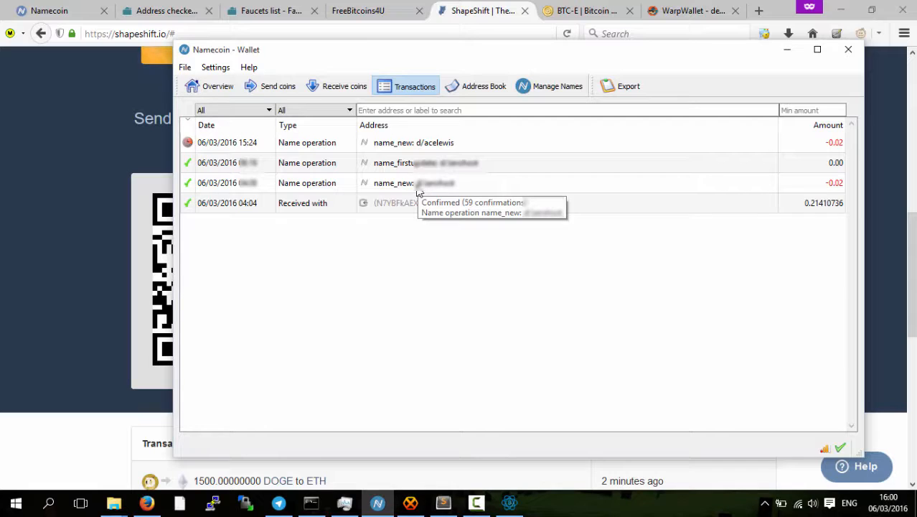
mouse_move(332, 320)
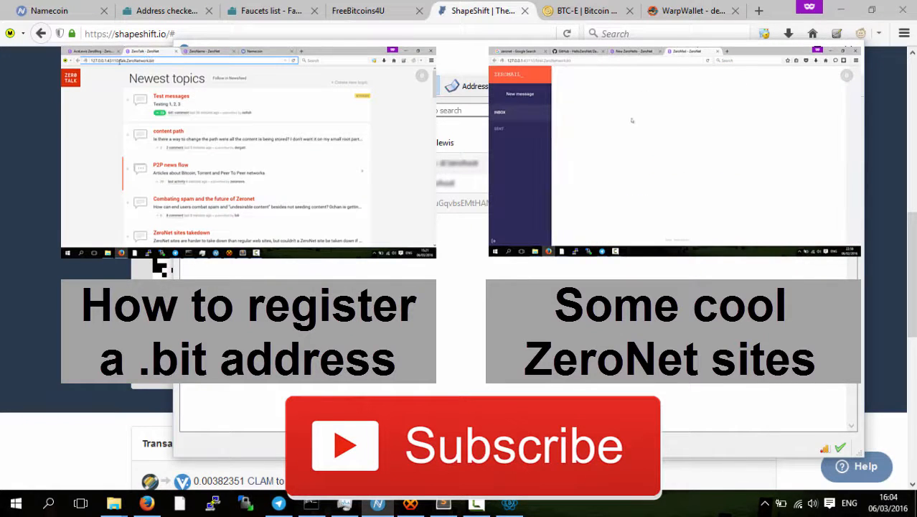
left_click(499, 112)
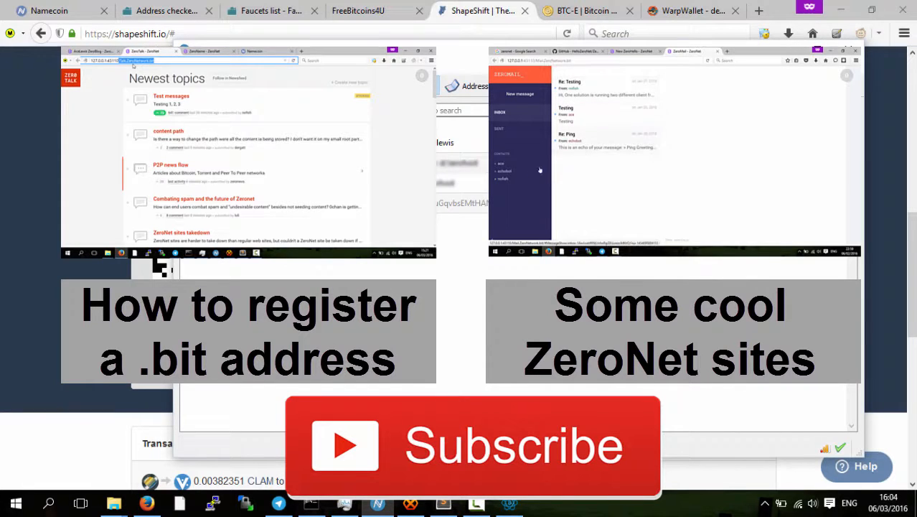
left_click(519, 94)
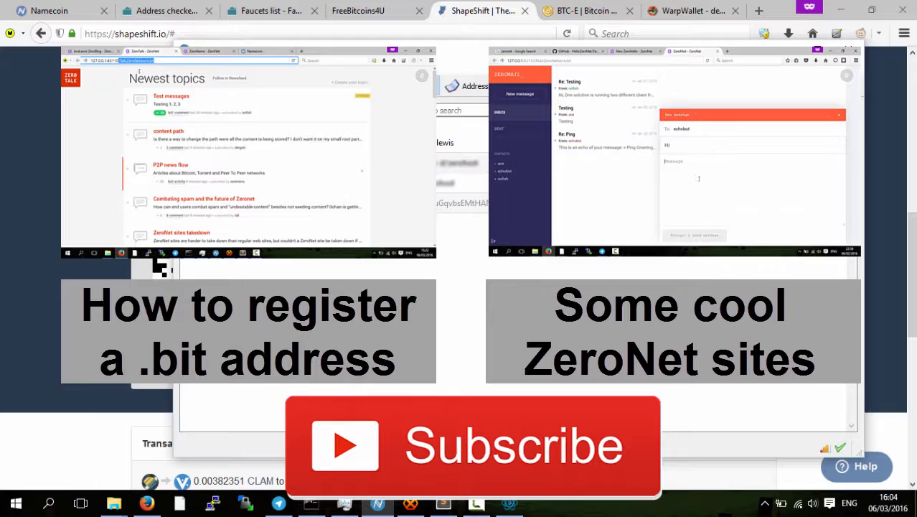
type("this is")
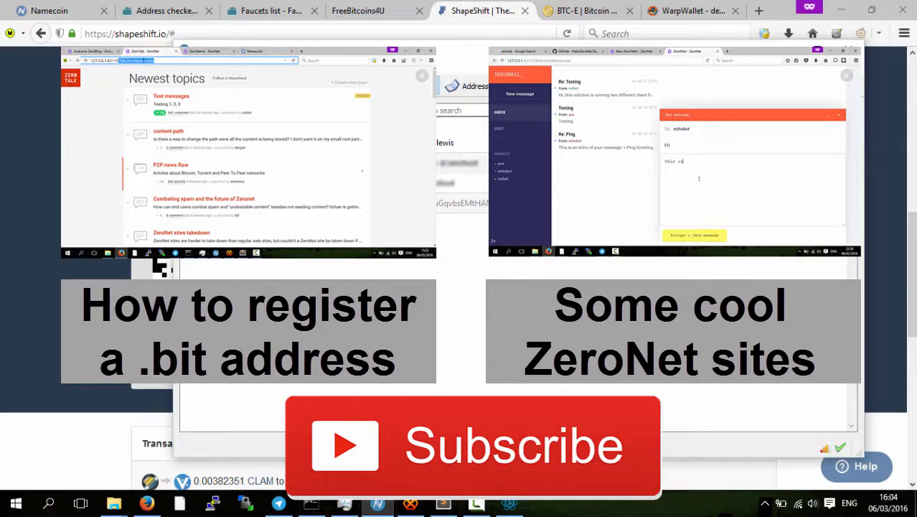